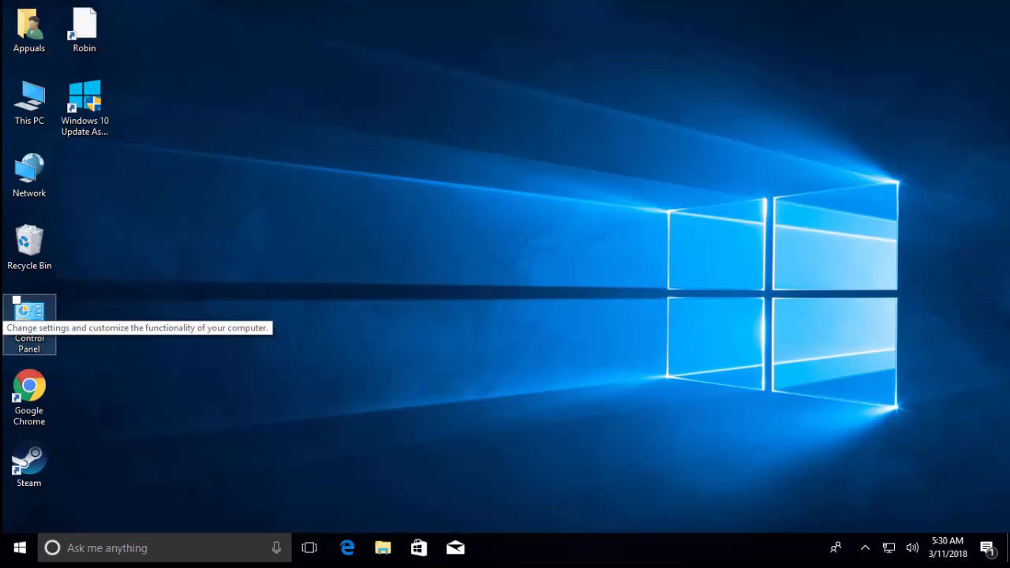
{"action": "mouse_move", "coordinate": [357, 379]}
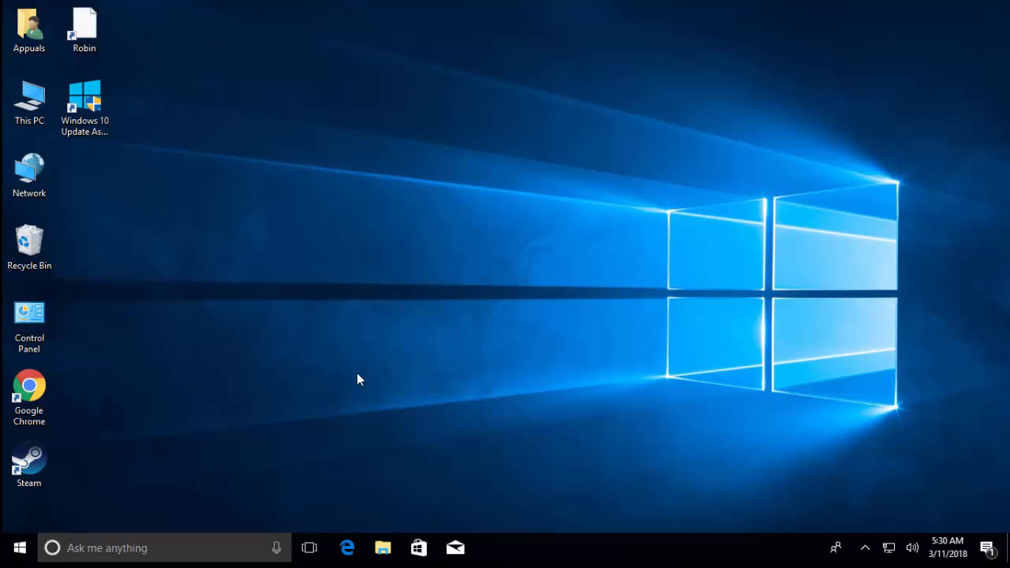
{"action": "mouse_move", "coordinate": [360, 376]}
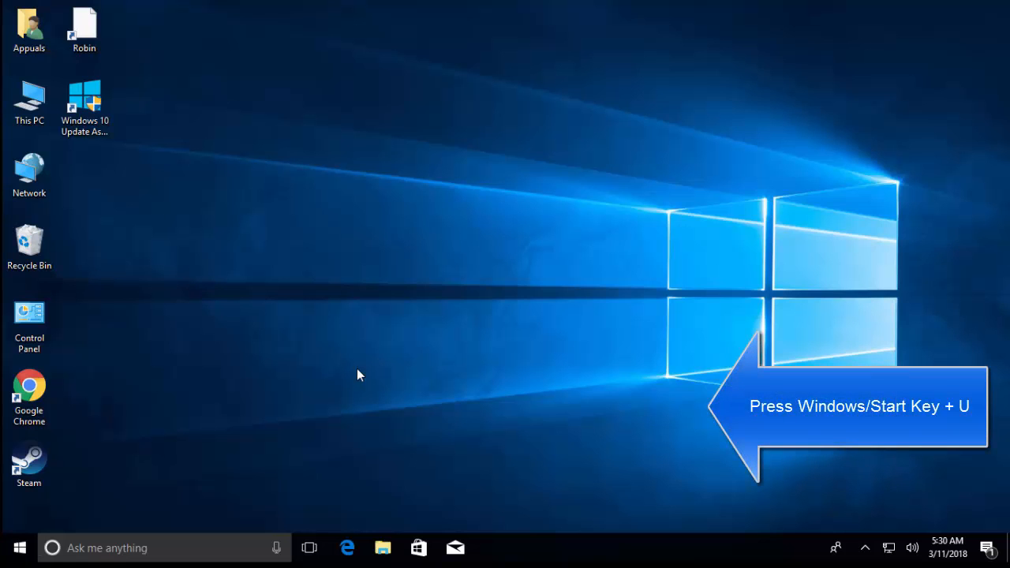
Show the Ease of Access Keyboard page where the On-Screen Keyboard is Off.
{"action": "key", "text": "Win+U"}
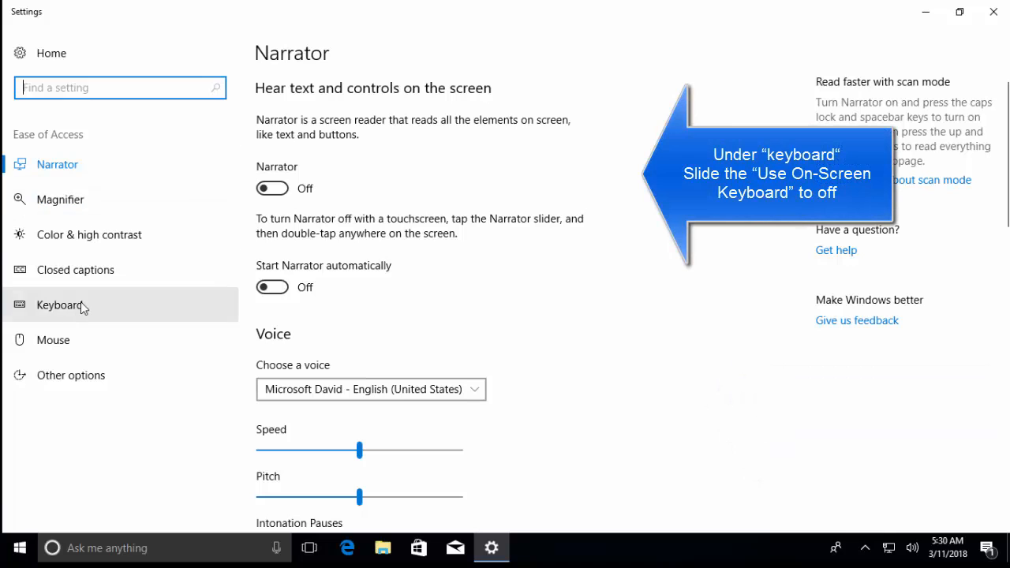
{"action": "left_click", "coordinate": [60, 307]}
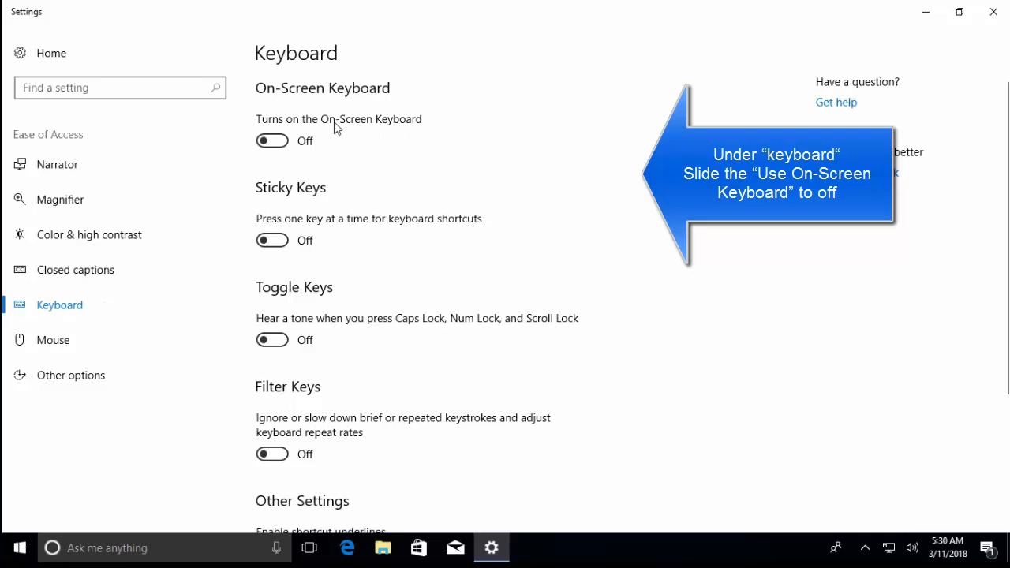
{"action": "mouse_move", "coordinate": [272, 141]}
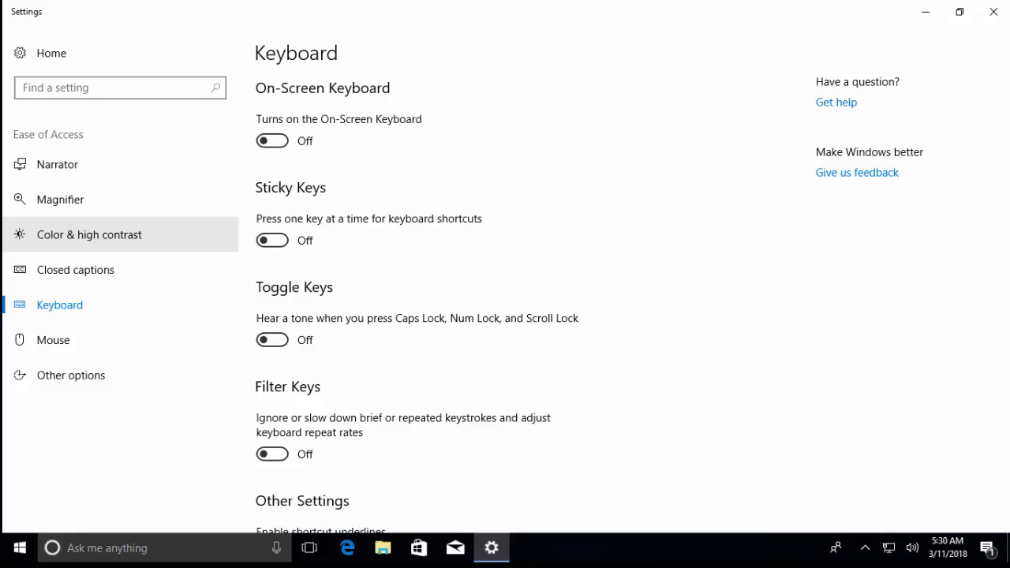
Close Settings and launch the on-screen keyboard by running osk.
{"action": "left_click", "coordinate": [993, 11]}
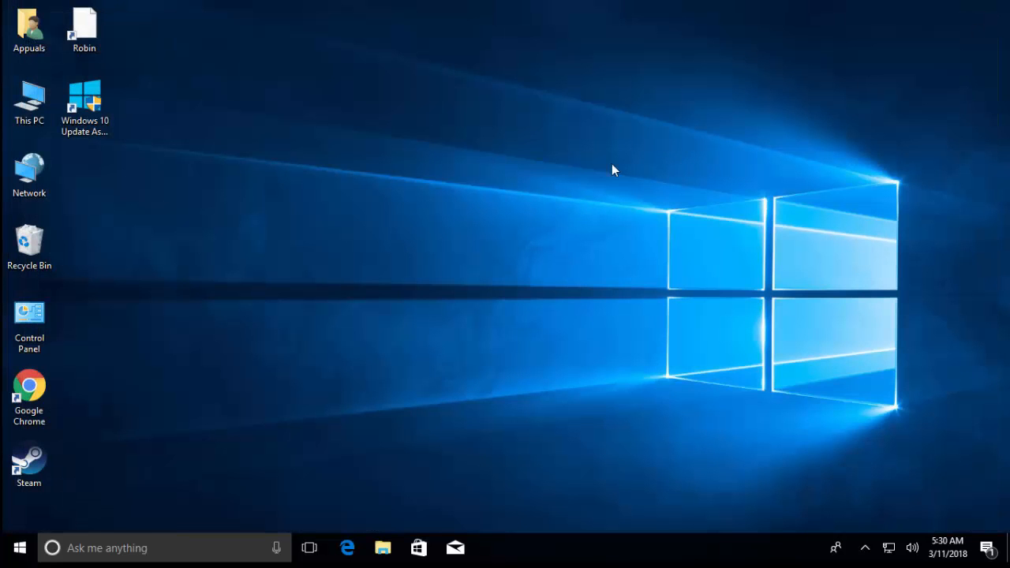
{"action": "mouse_move", "coordinate": [575, 170]}
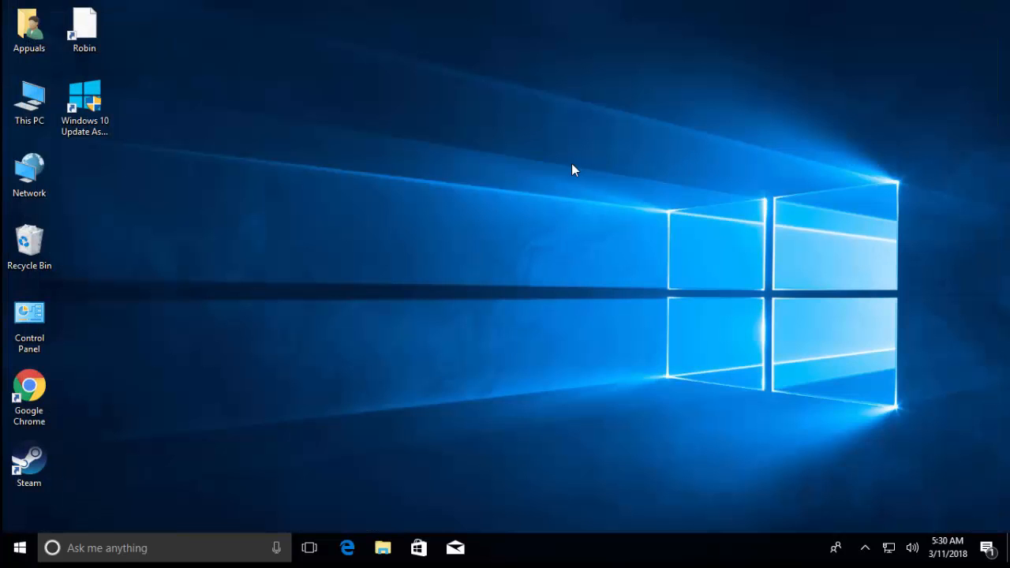
{"action": "left_click", "coordinate": [28, 29]}
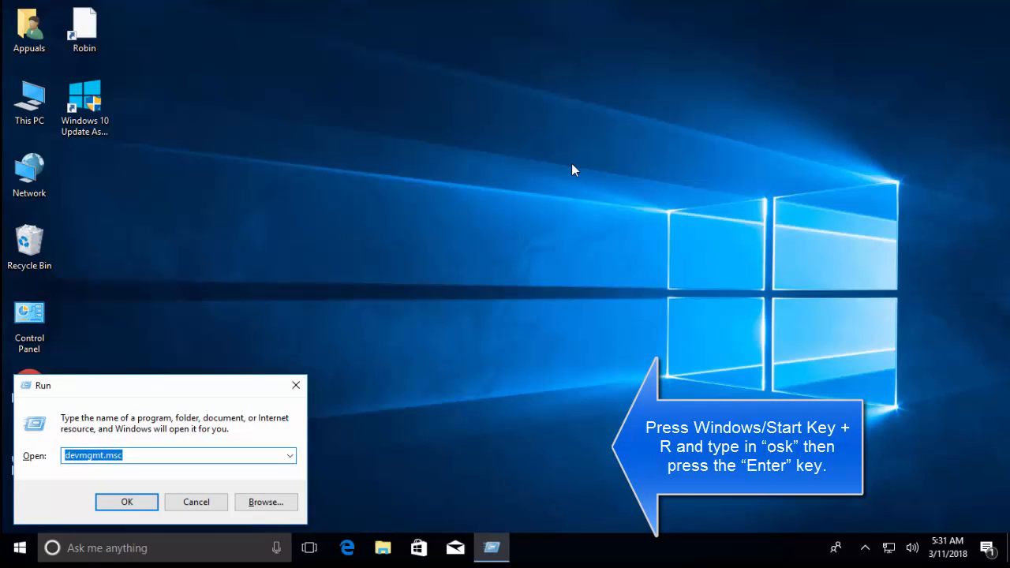
{"action": "type", "text": "osk"}
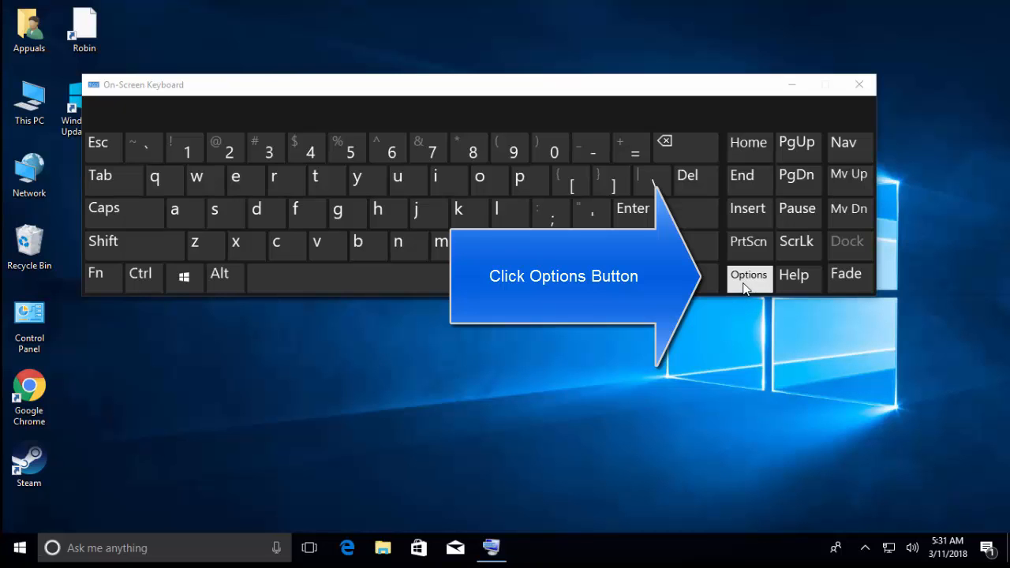
Bring up the On-Screen Keyboard's Options dialog with its sign-in start settings.
{"action": "left_click", "coordinate": [748, 275]}
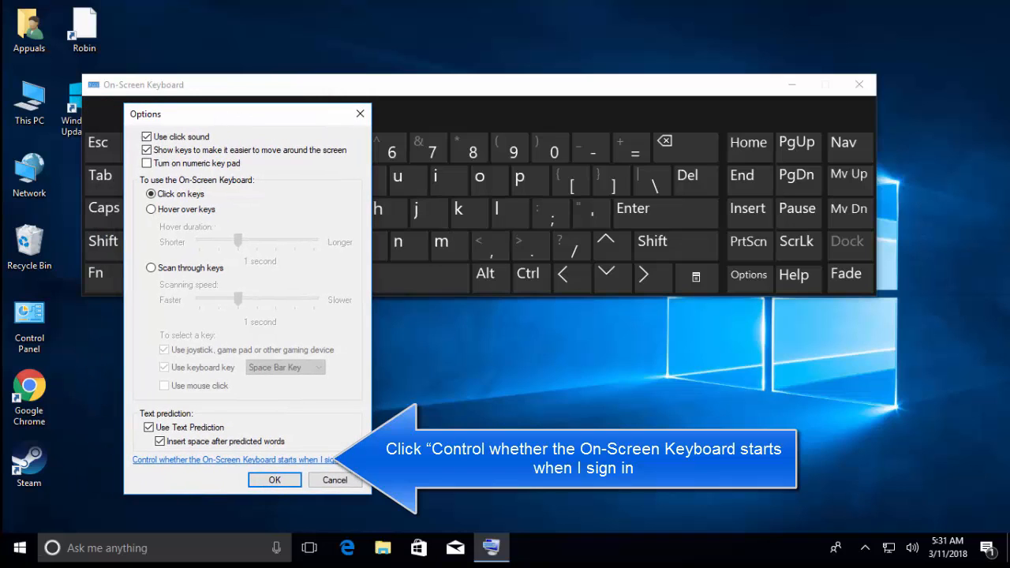
{"action": "mouse_move", "coordinate": [212, 183]}
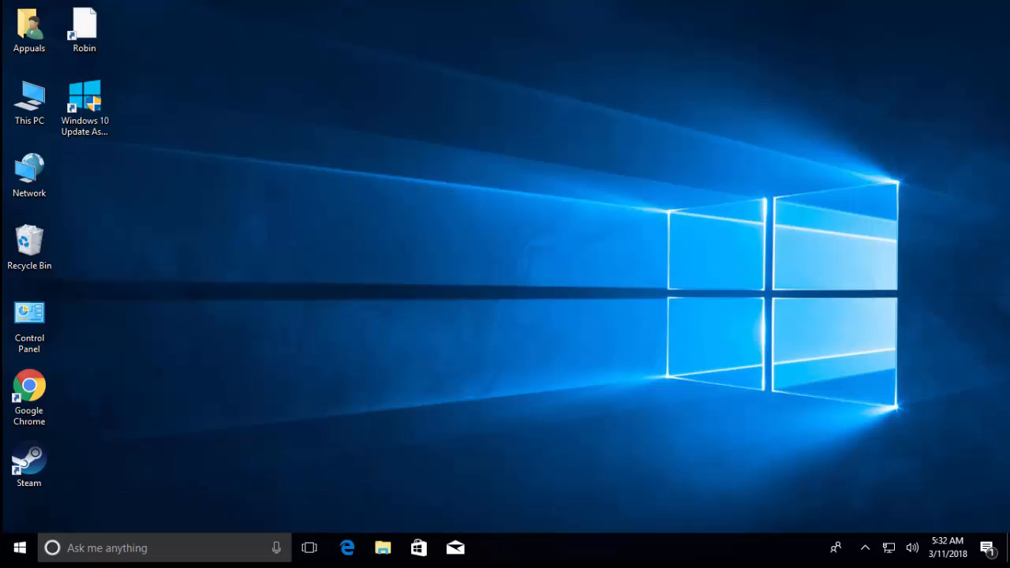
{"action": "mouse_move", "coordinate": [508, 349]}
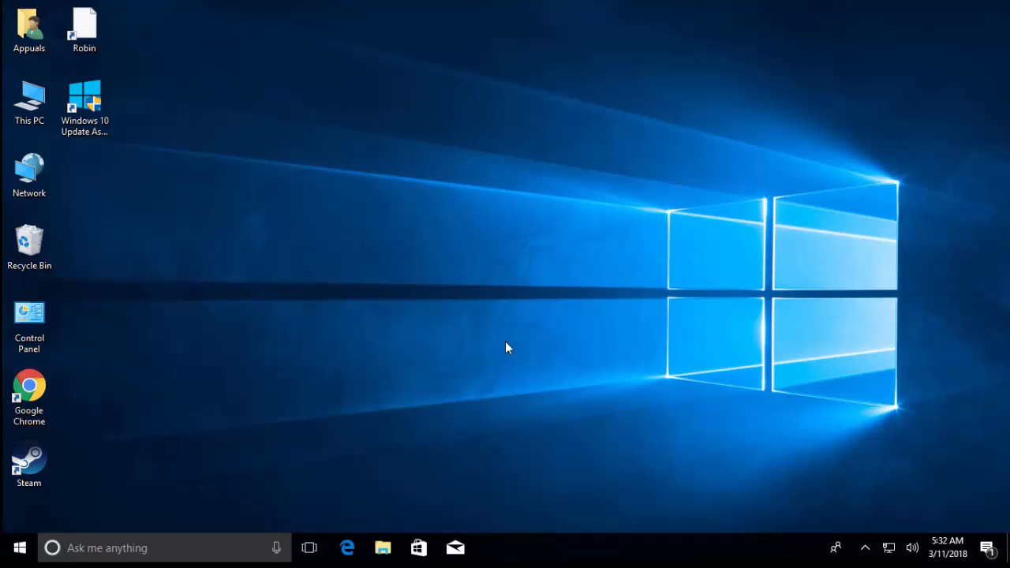
Run regedit from the Run box and approve the User Account Control prompt.
{"action": "key", "text": "Win+r"}
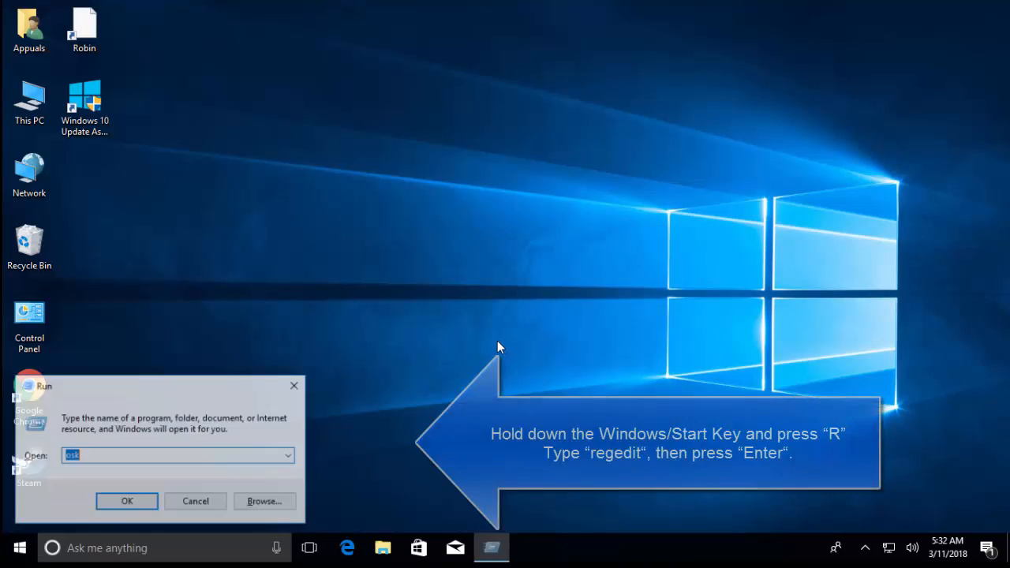
{"action": "type", "text": "r"}
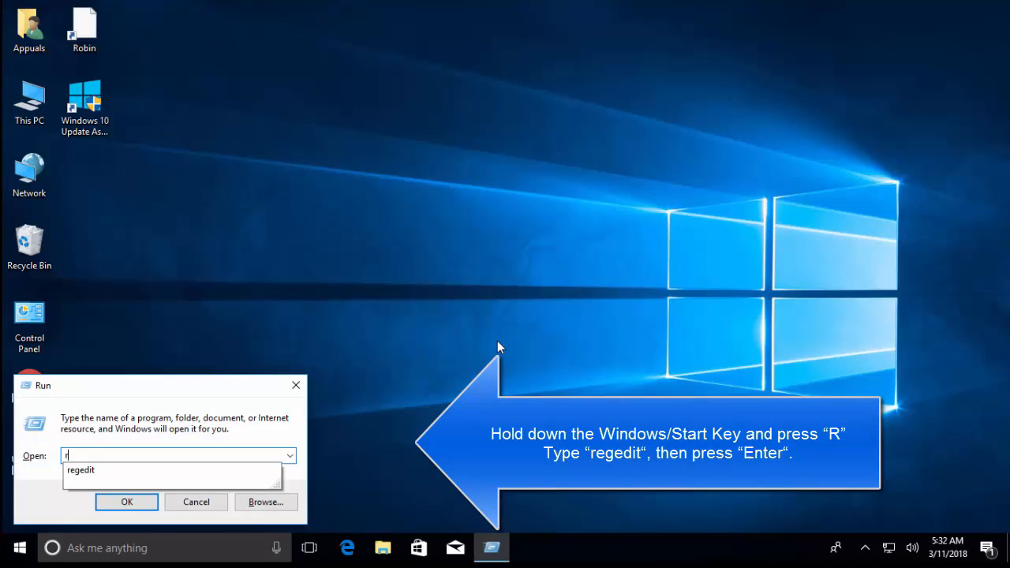
{"action": "type", "text": "regedit"}
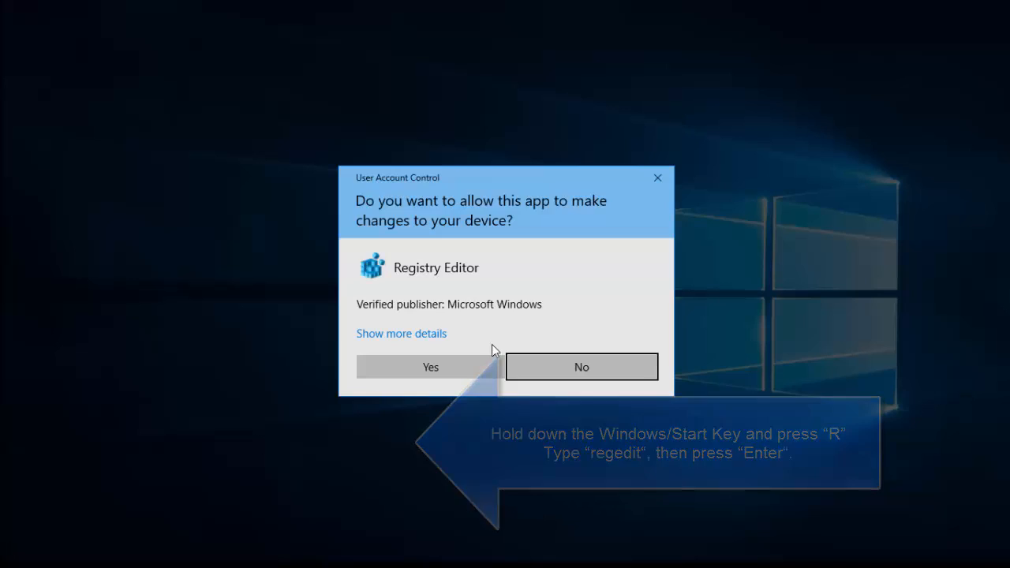
{"action": "left_click", "coordinate": [431, 366]}
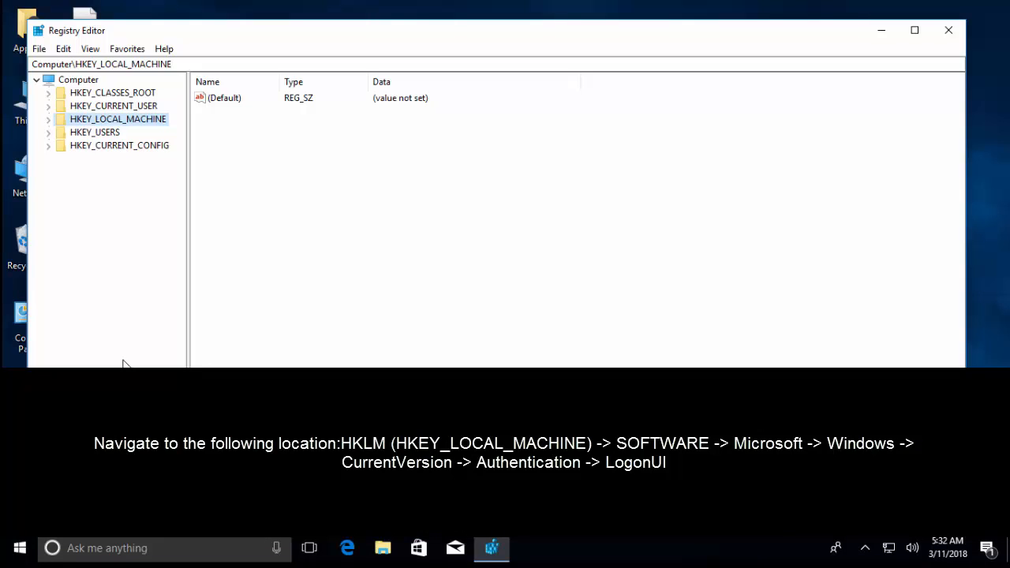
{"action": "mouse_move", "coordinate": [85, 147]}
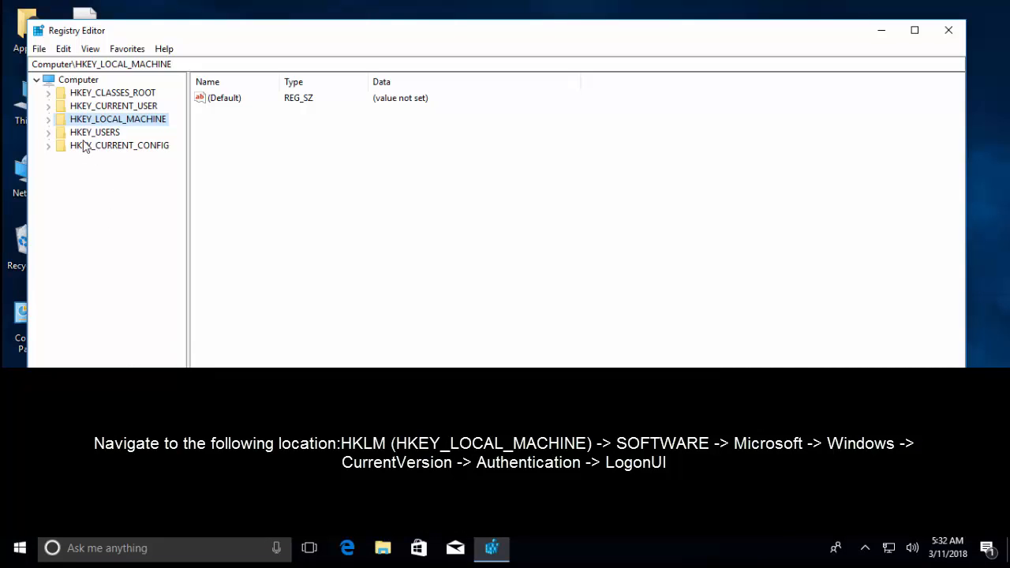
{"action": "mouse_move", "coordinate": [126, 127]}
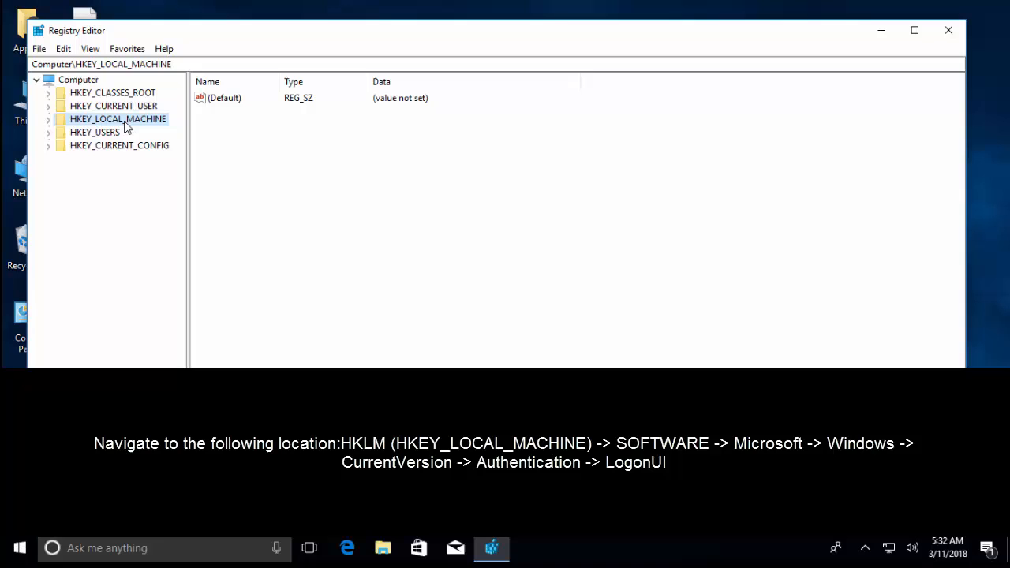
Browse HKEY_LOCAL_MACHINE\SOFTWARE\Microsoft\Windows\CurrentVersion\Authentication\LogonUI and select ShowTabletKeyboard.
{"action": "left_click", "coordinate": [49, 119]}
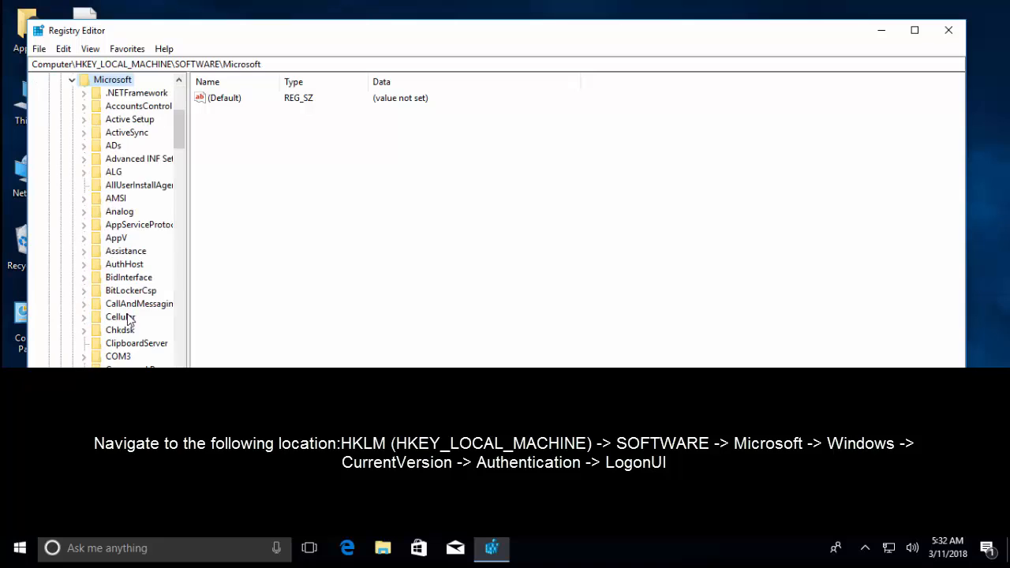
{"action": "scroll", "scroll_direction": "down", "scroll_amount": 3}
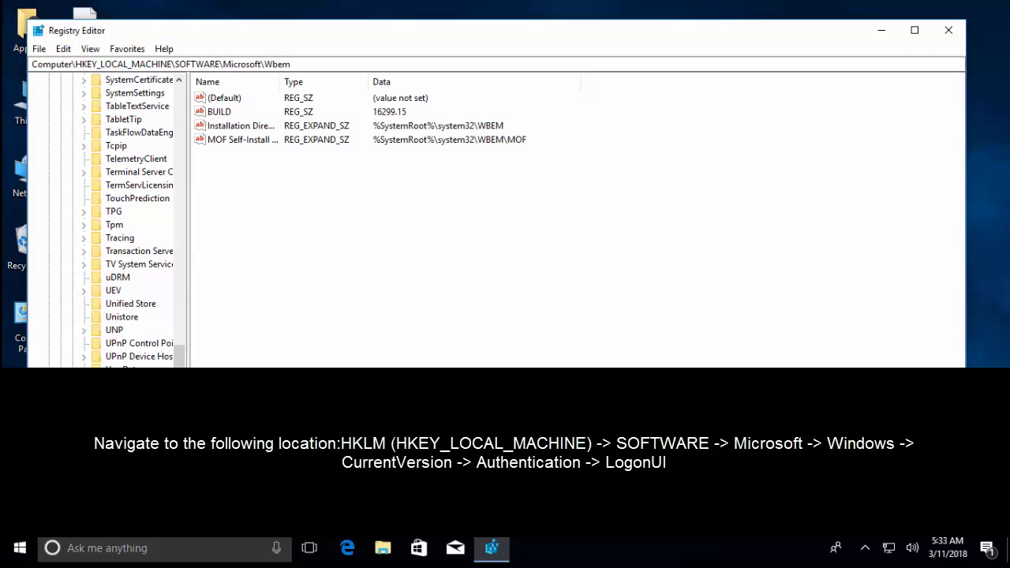
{"action": "left_click", "coordinate": [123, 225]}
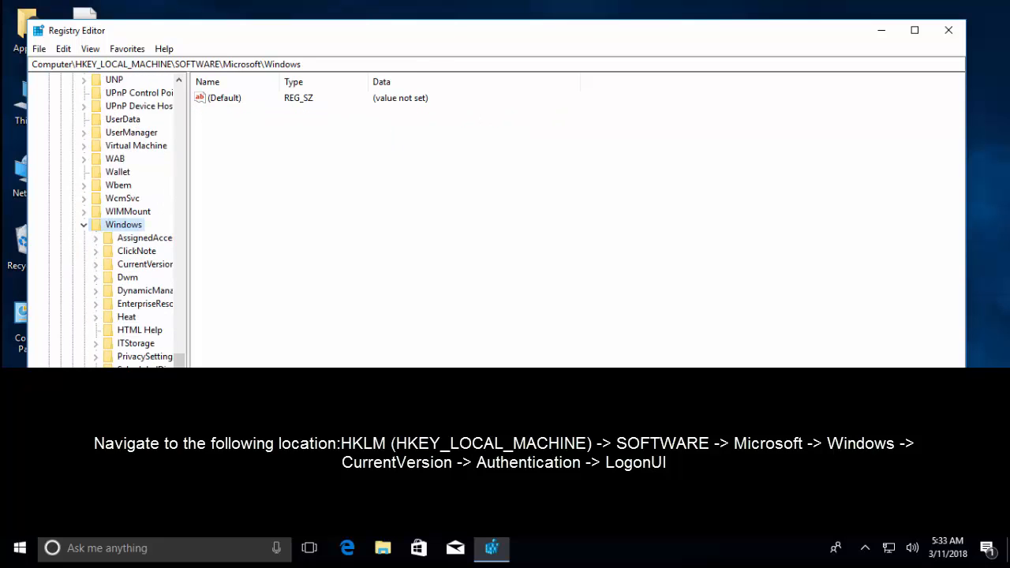
{"action": "mouse_move", "coordinate": [157, 267]}
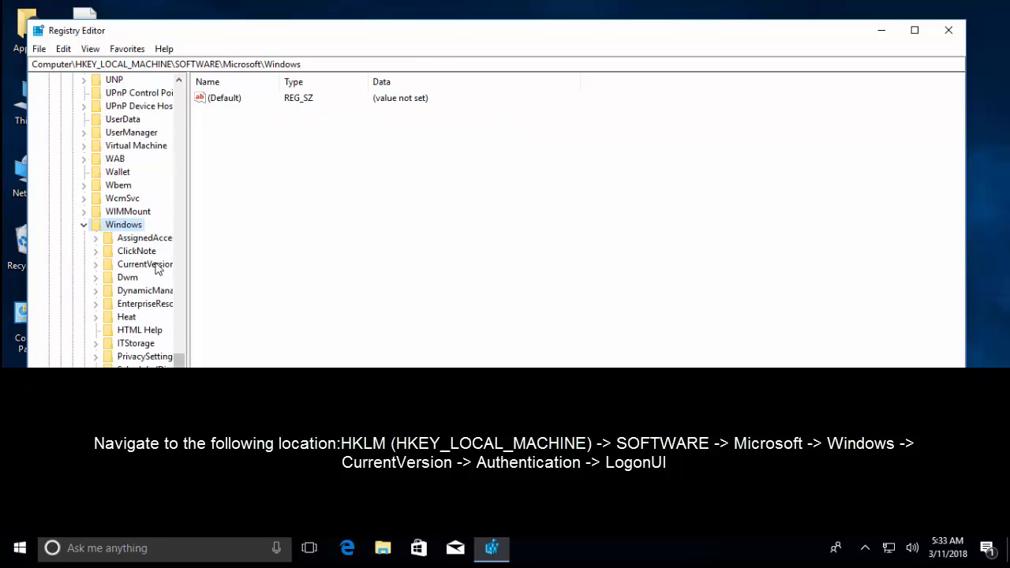
{"action": "double_click", "coordinate": [145, 264]}
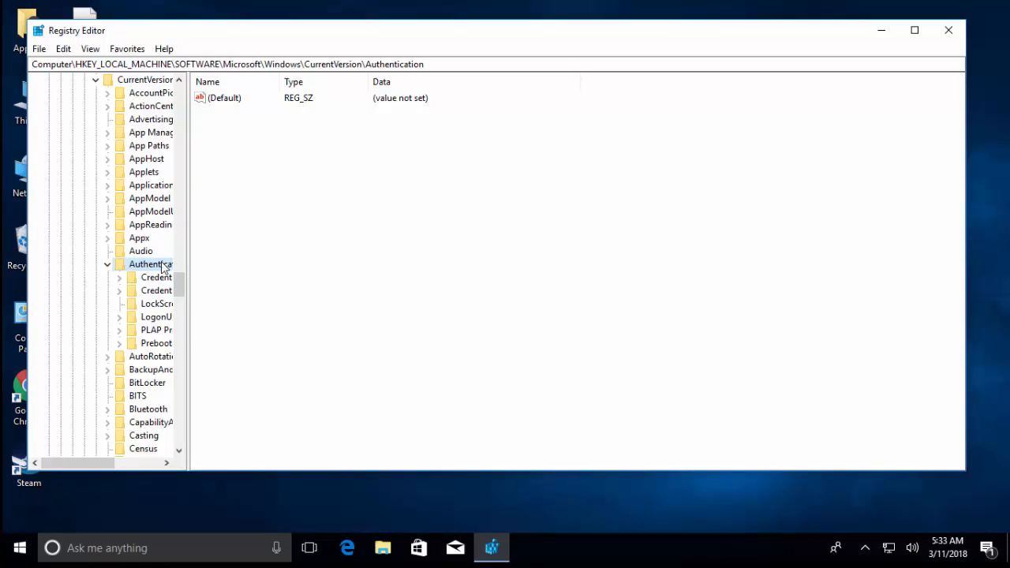
{"action": "left_click", "coordinate": [156, 316]}
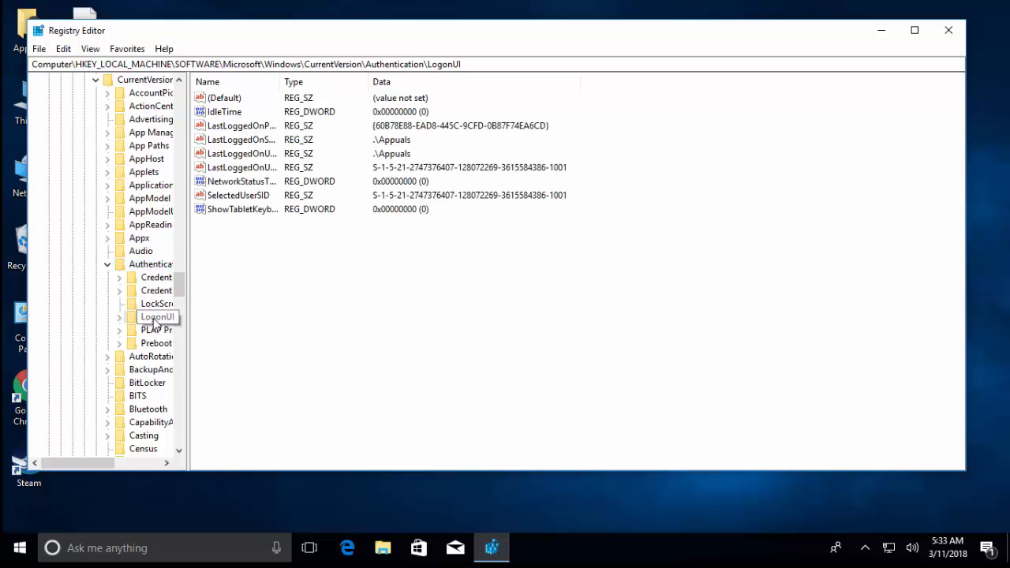
{"action": "left_click", "coordinate": [118, 315]}
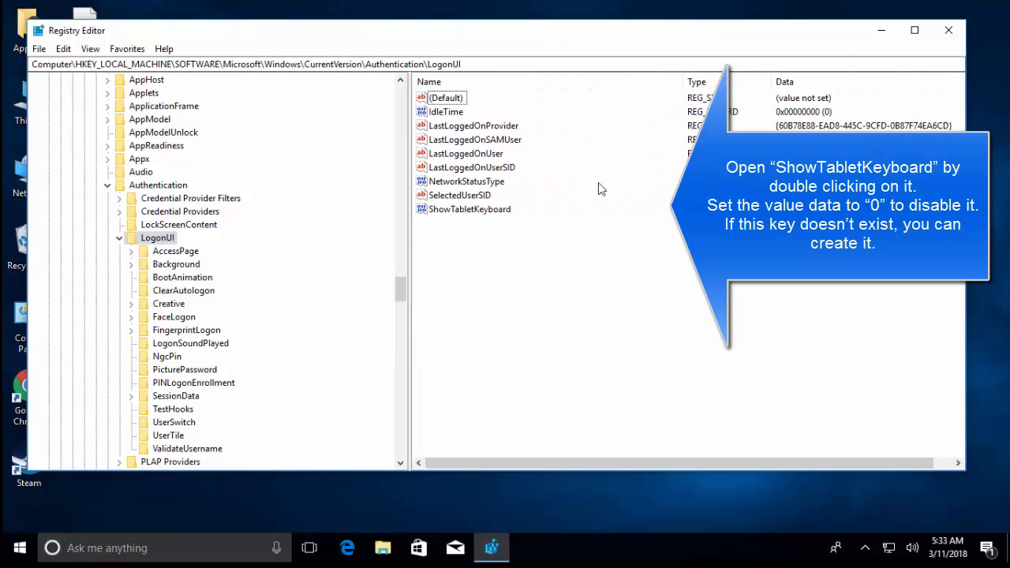
{"action": "mouse_move", "coordinate": [511, 318]}
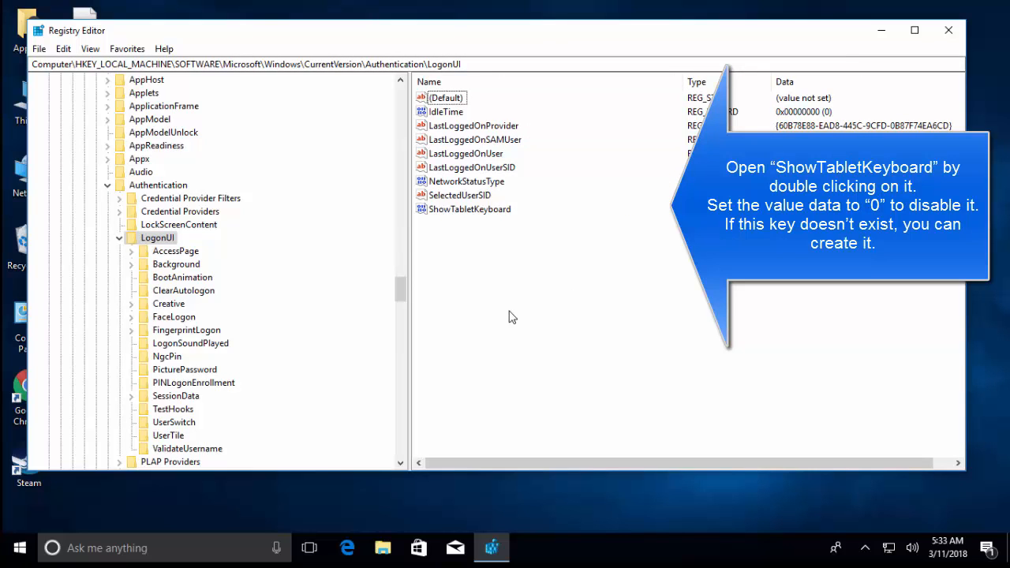
{"action": "left_click", "coordinate": [470, 208]}
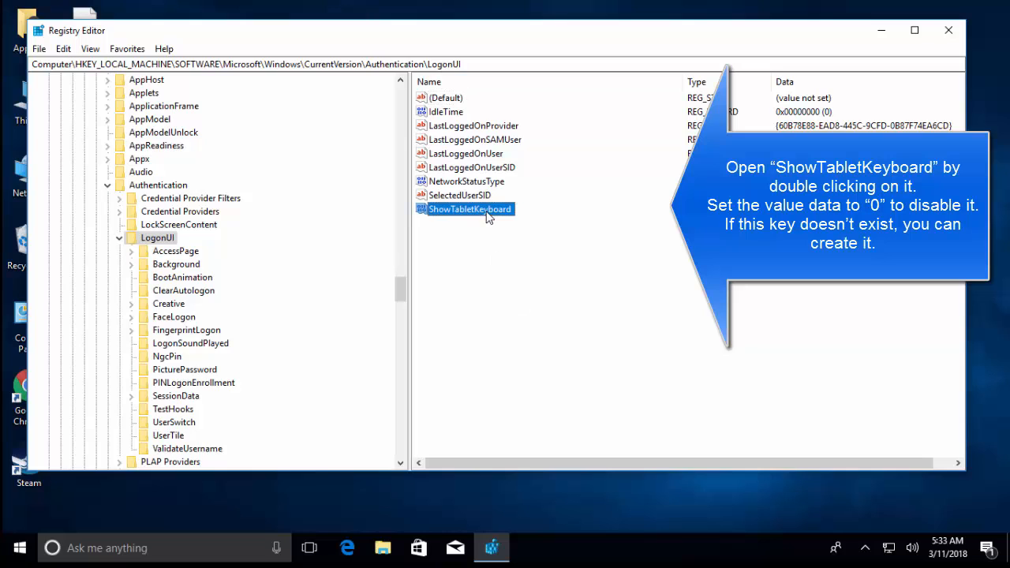
Edit the ShowTabletKeyboard value data to 0 and confirm.
{"action": "double_click", "coordinate": [470, 208]}
{"action": "type", "text": "0"}
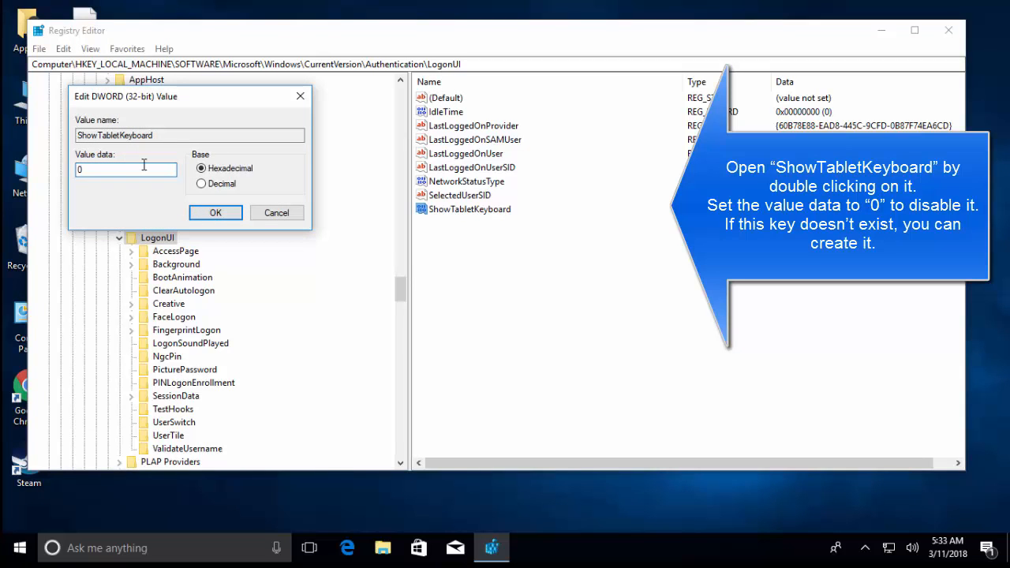
{"action": "left_click", "coordinate": [126, 171]}
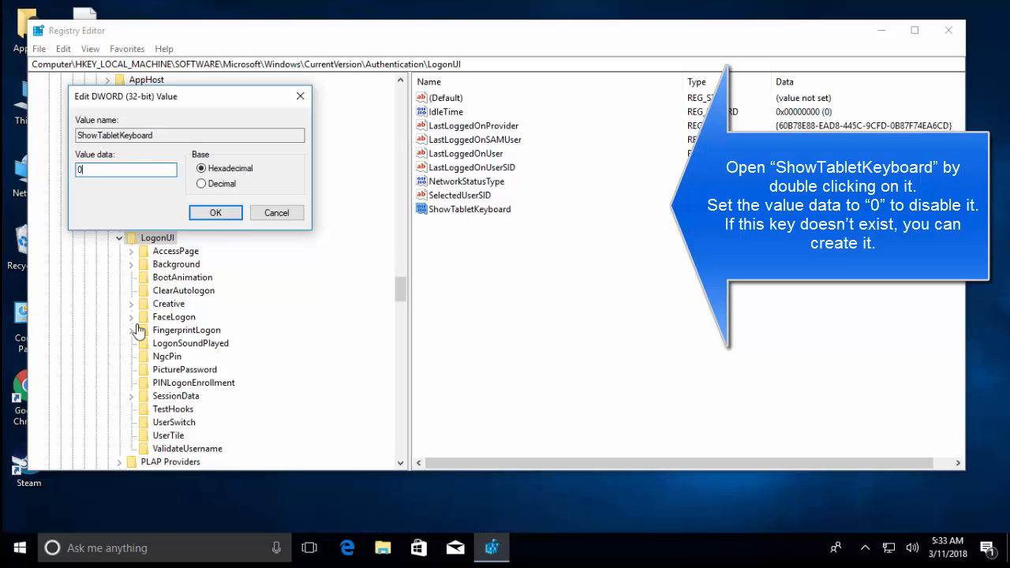
{"action": "left_click", "coordinate": [215, 211]}
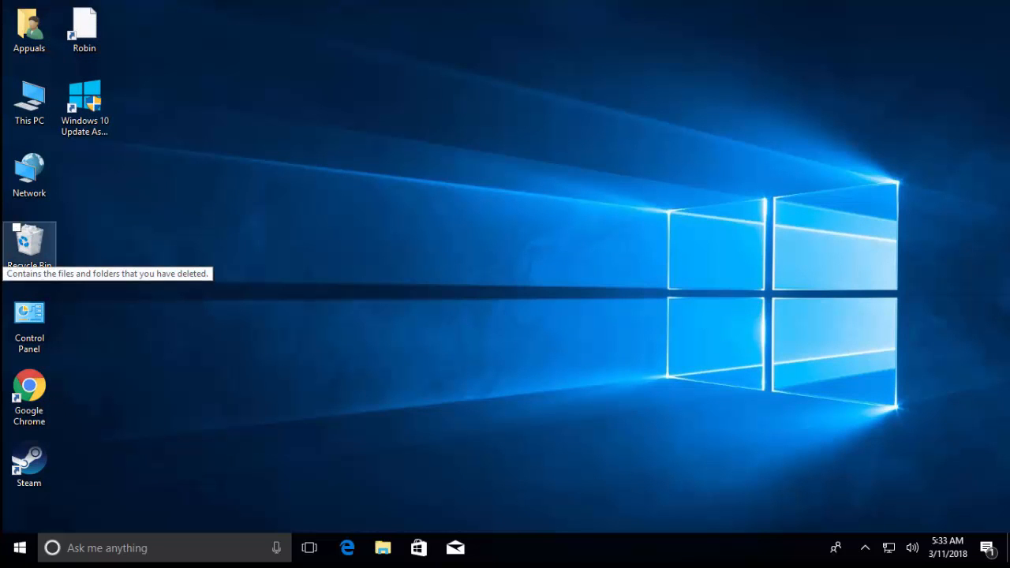
{"action": "mouse_move", "coordinate": [386, 407]}
{"action": "type", "text": "s"}
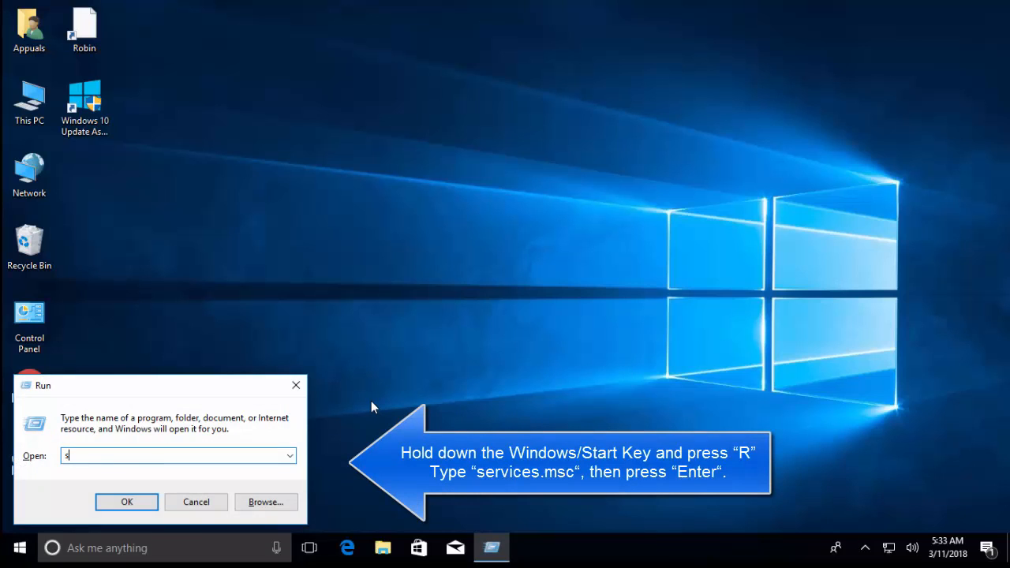
Run services.msc to list Windows services and scroll toward the T entries.
{"action": "type", "text": "ervices."}
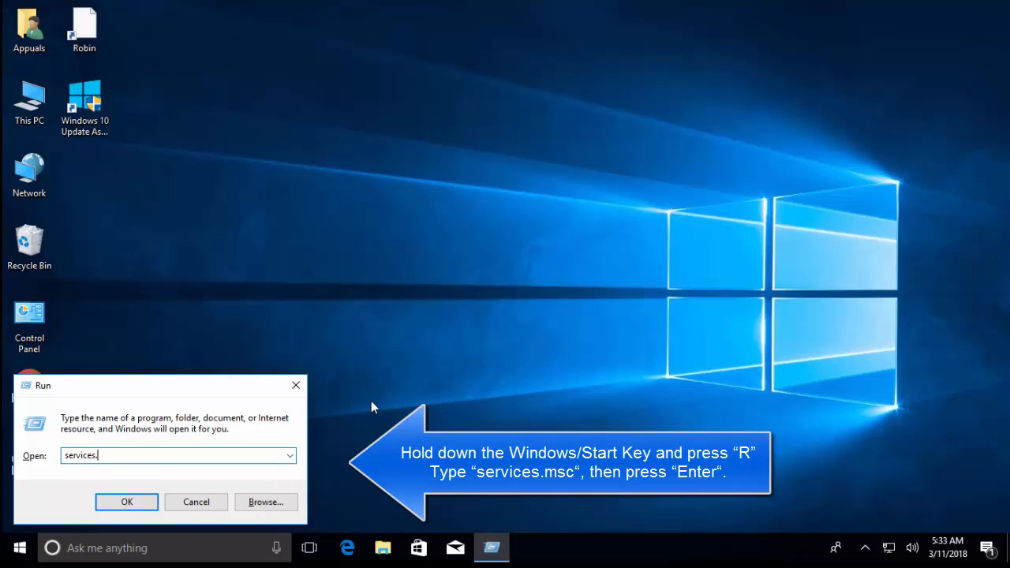
{"action": "type", "text": "msc"}
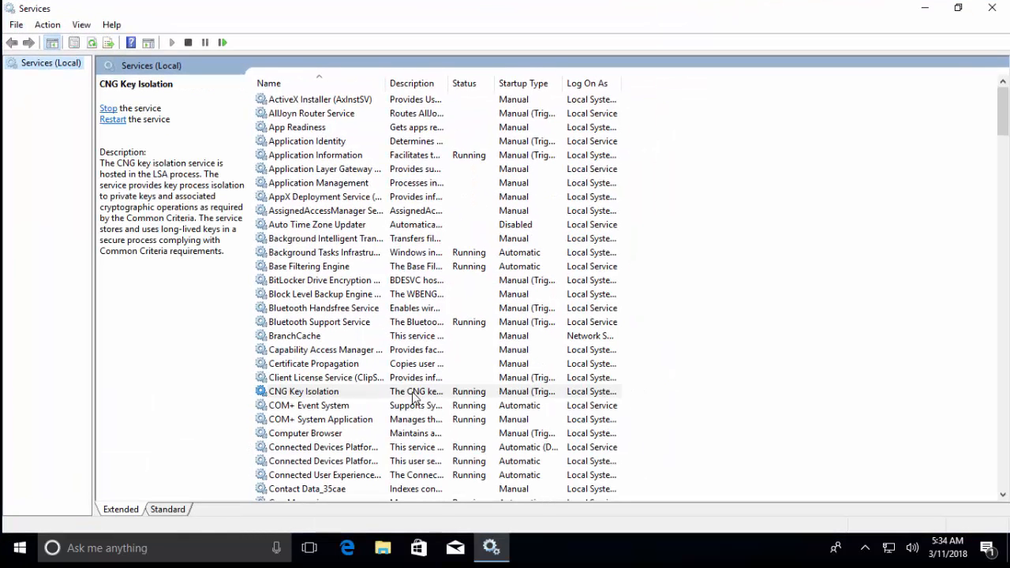
{"action": "scroll", "scroll_direction": "down", "scroll_amount": 3}
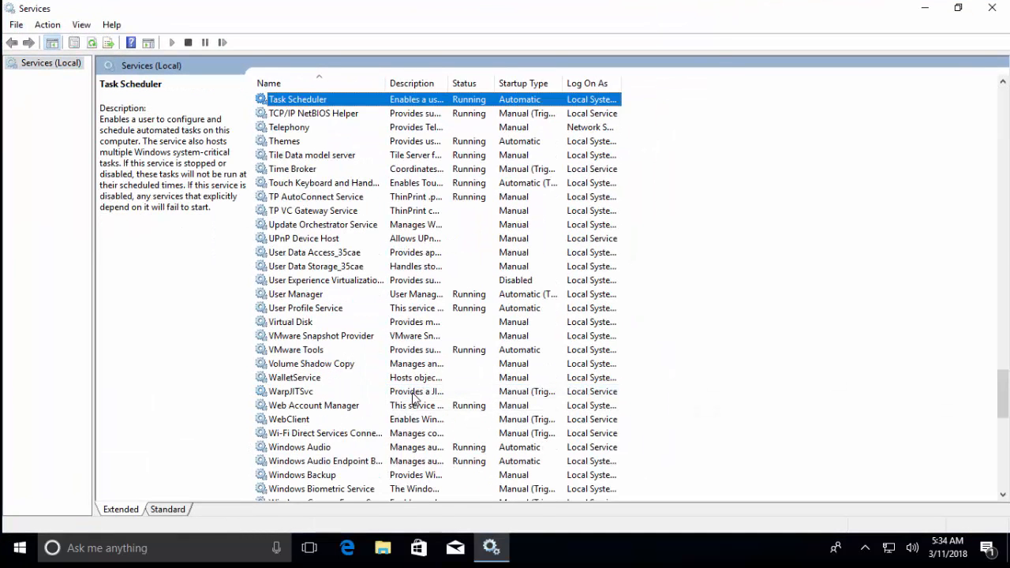
Stop the Touch Keyboard and Handwriting Panel Service.
{"action": "left_click", "coordinate": [324, 183]}
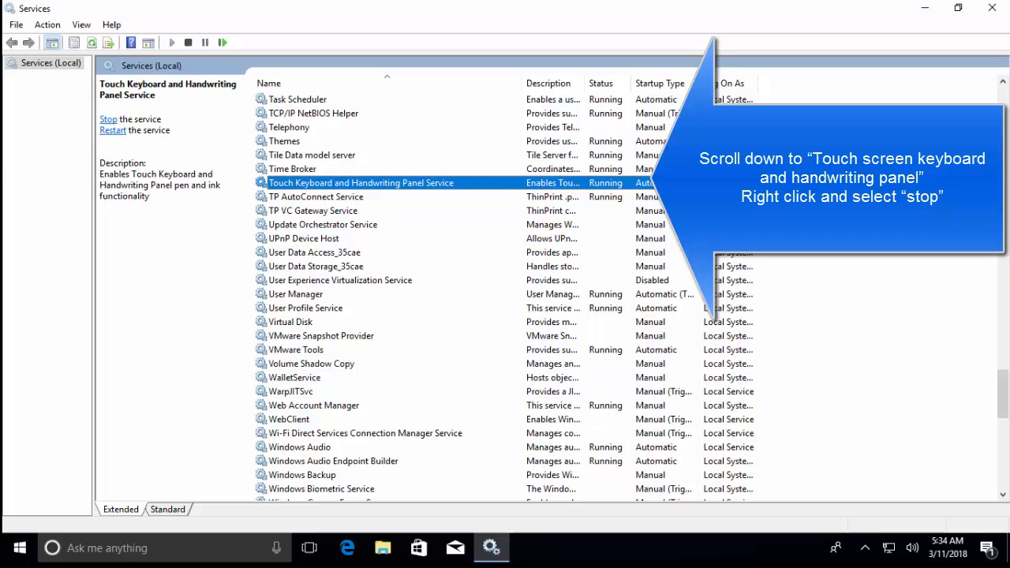
{"action": "mouse_move", "coordinate": [404, 205]}
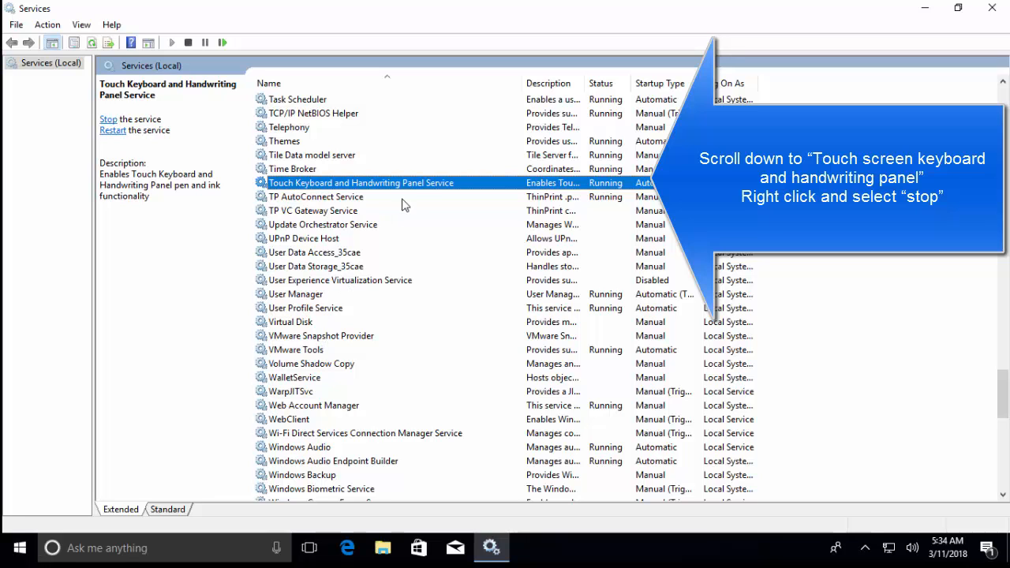
{"action": "left_click", "coordinate": [107, 120]}
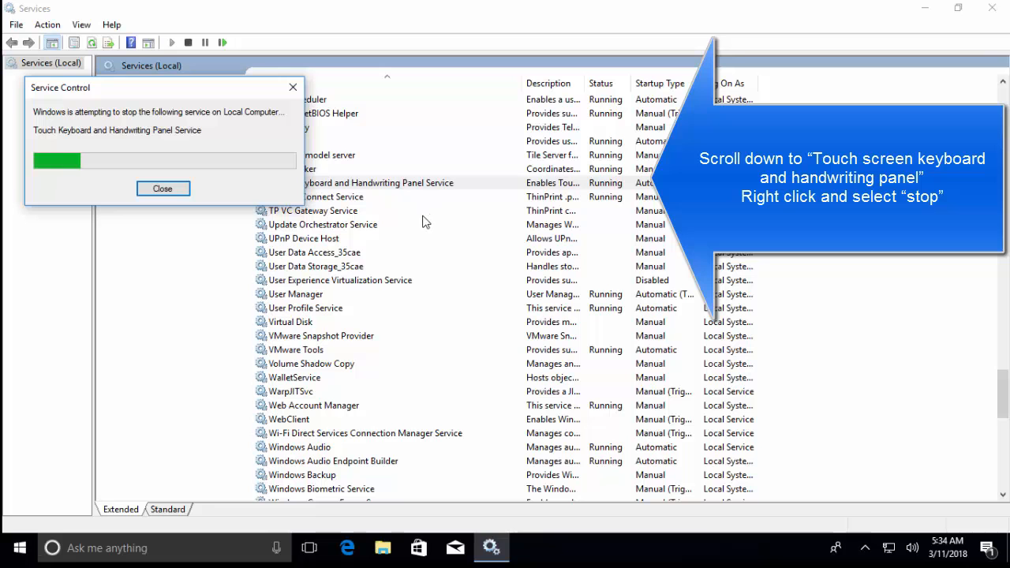
{"action": "left_click", "coordinate": [163, 188]}
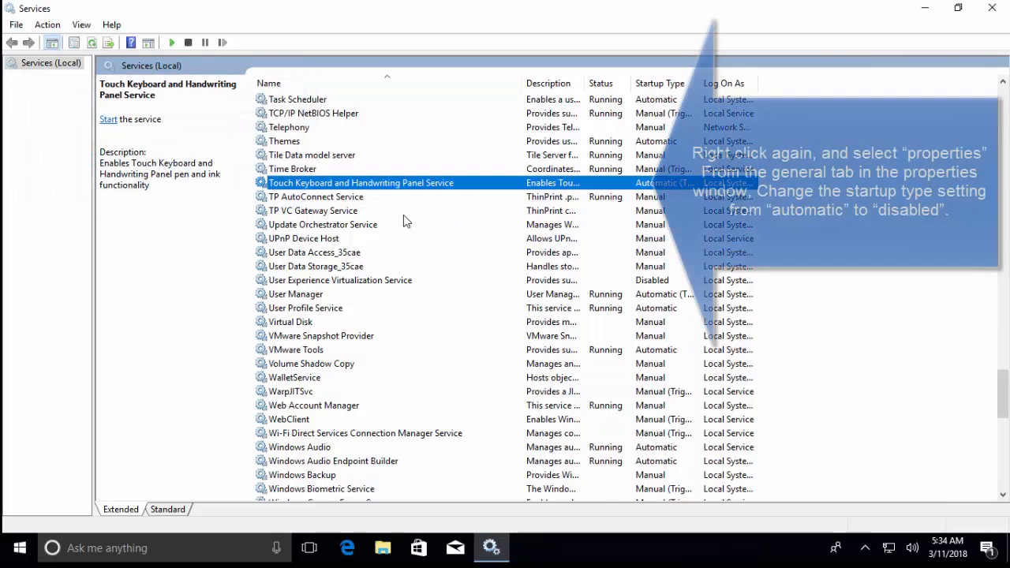
{"action": "right_click", "coordinate": [360, 183]}
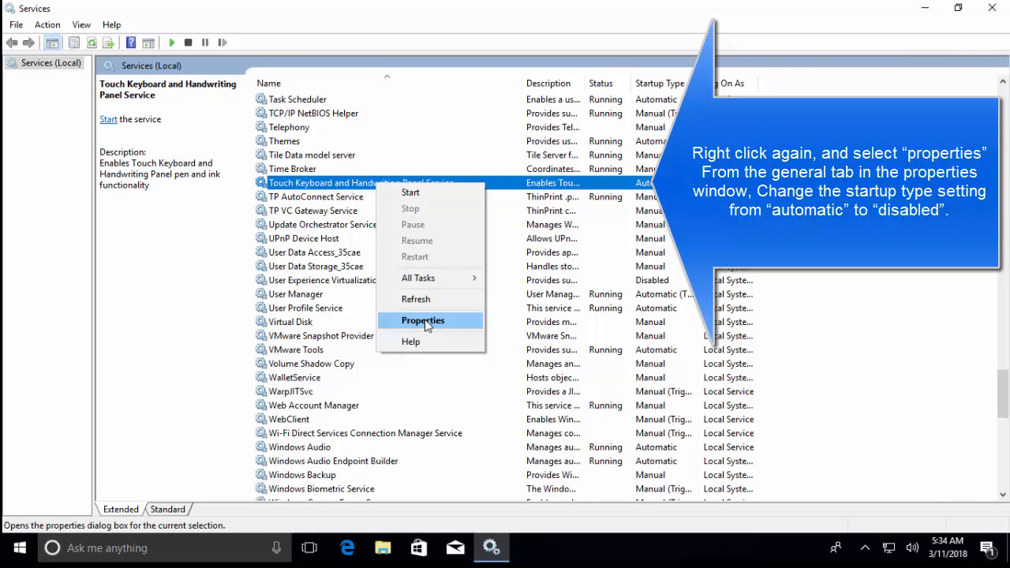
In the service's properties, make its startup type Disabled and apply.
{"action": "left_click", "coordinate": [423, 320]}
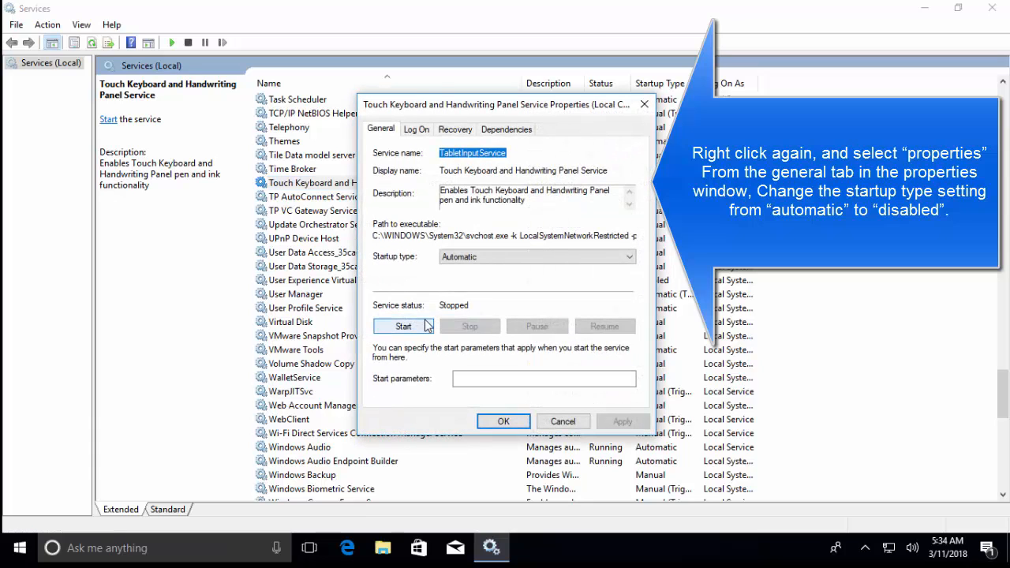
{"action": "left_click", "coordinate": [404, 325]}
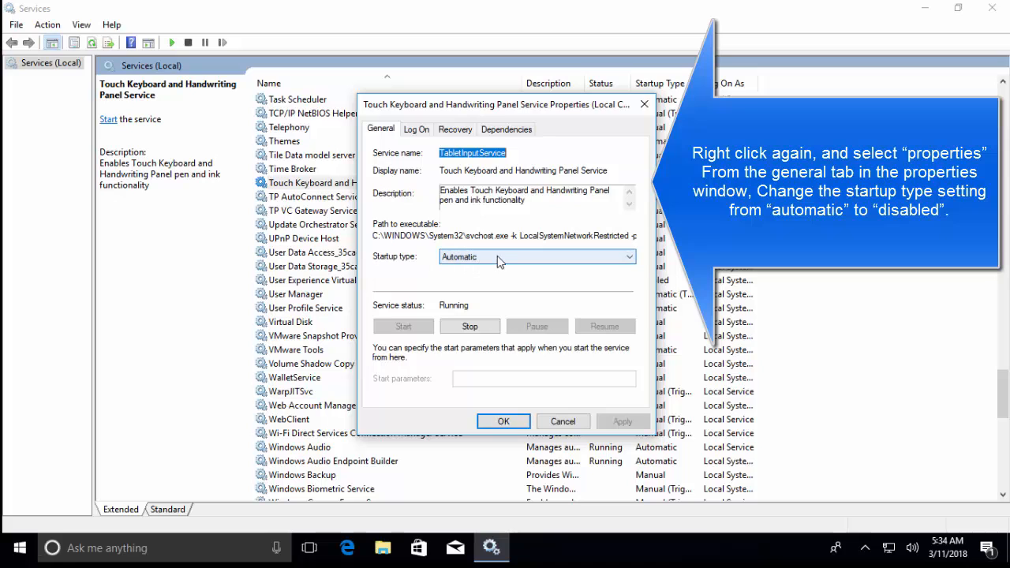
{"action": "left_click", "coordinate": [537, 256]}
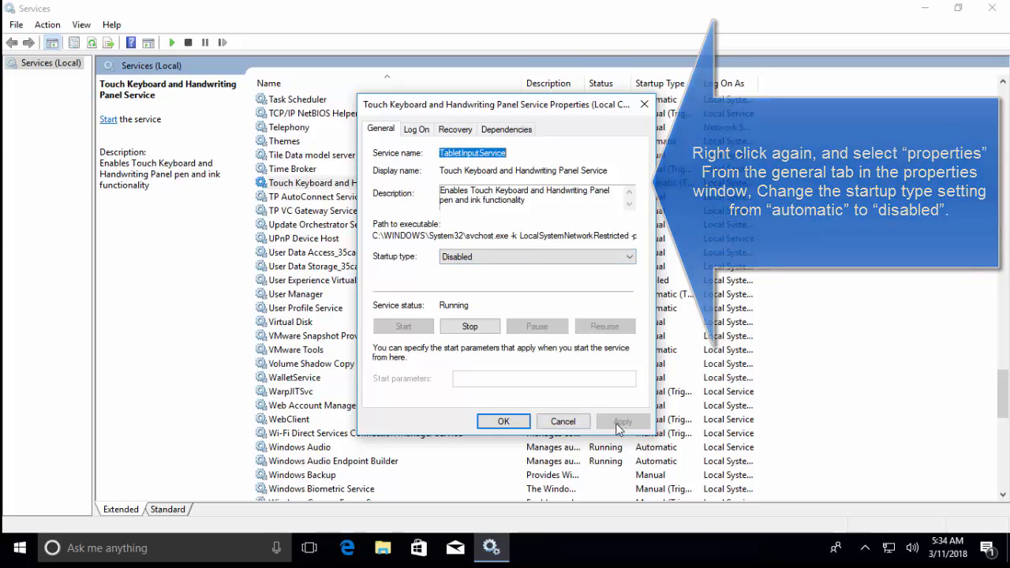
{"action": "left_click", "coordinate": [502, 420]}
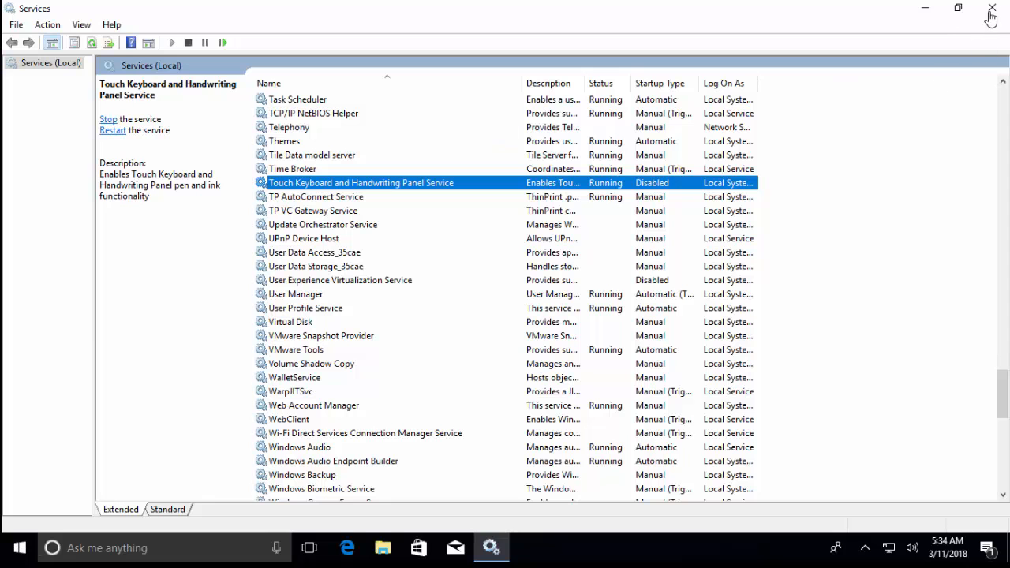
Close Services and start cmd as an administrator Command Prompt.
{"action": "left_click", "coordinate": [992, 7]}
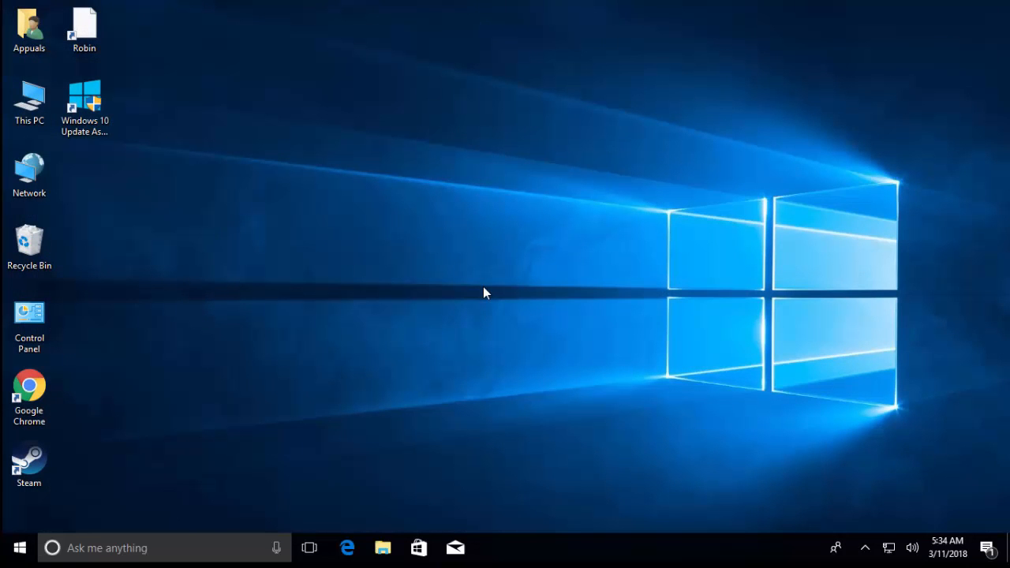
{"action": "mouse_move", "coordinate": [344, 332]}
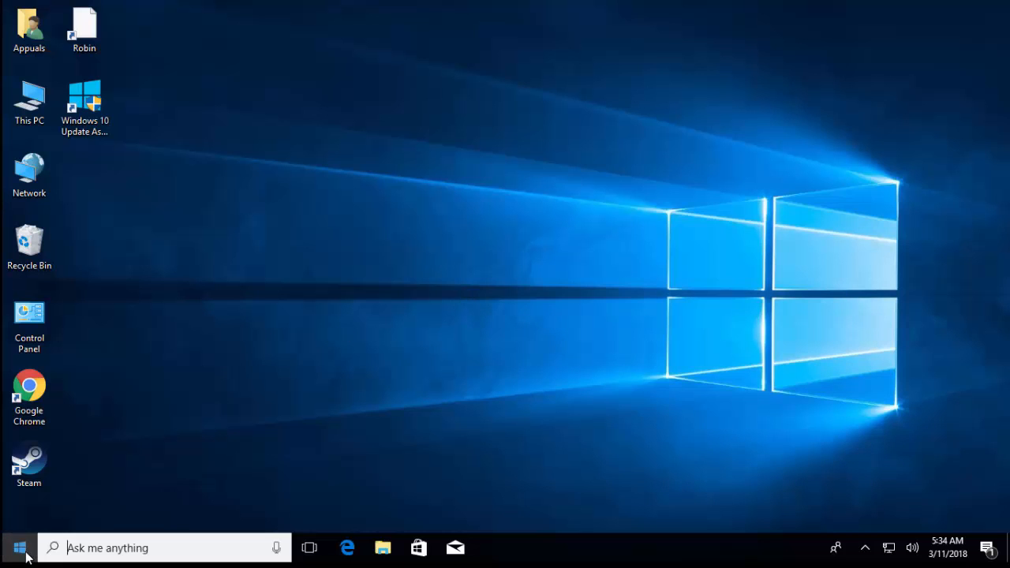
{"action": "type", "text": "c"}
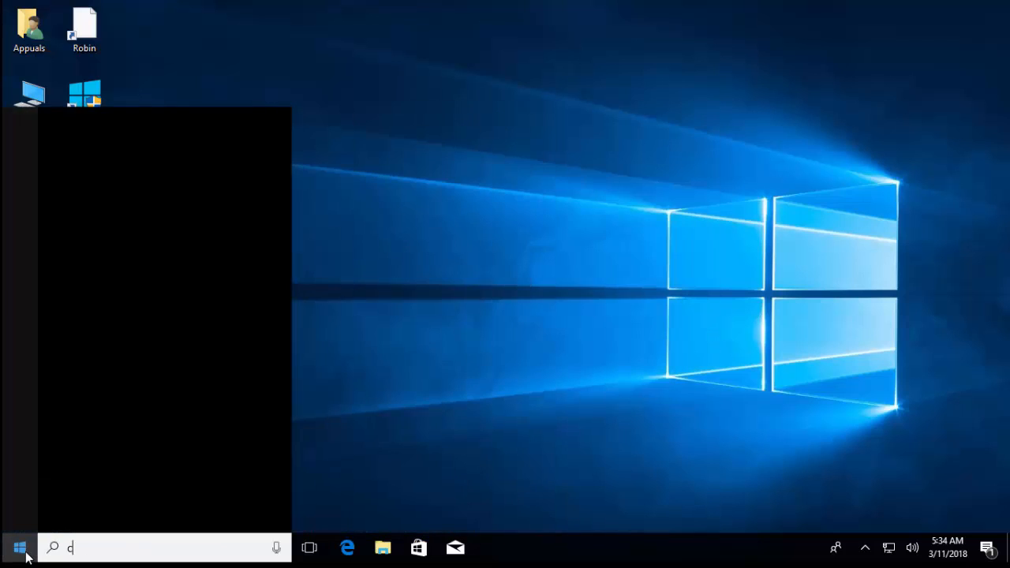
{"action": "type", "text": "md"}
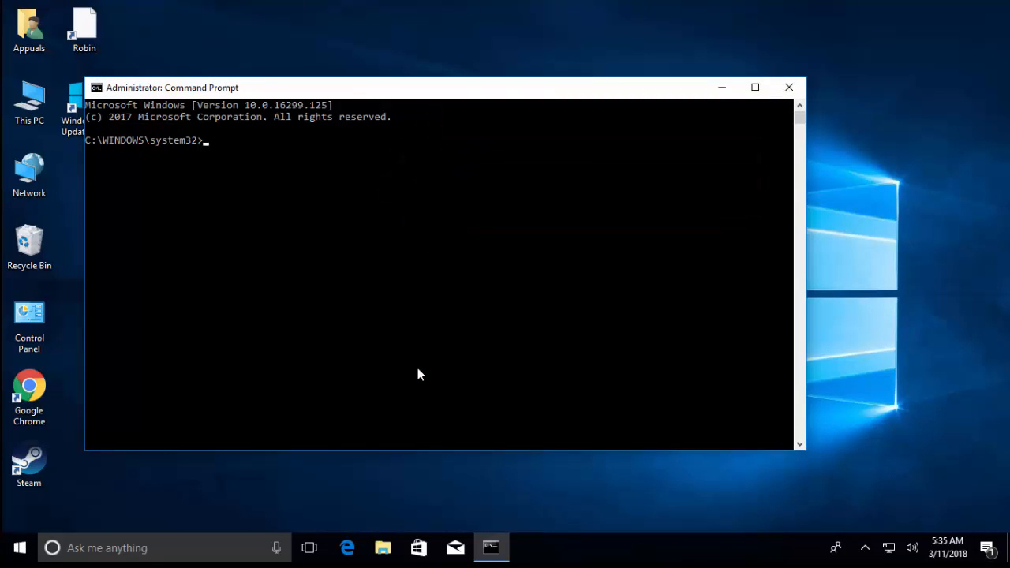
{"action": "mouse_move", "coordinate": [403, 205]}
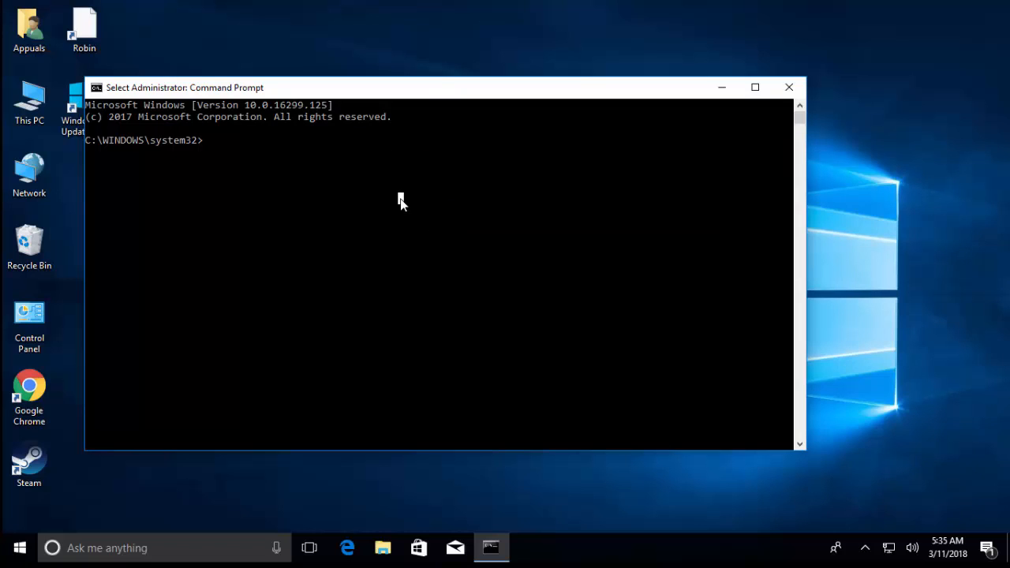
Enter sc config "TabletInputService" start=disabled to stop it starting automatically.
{"action": "type", "text": "sc config \""}
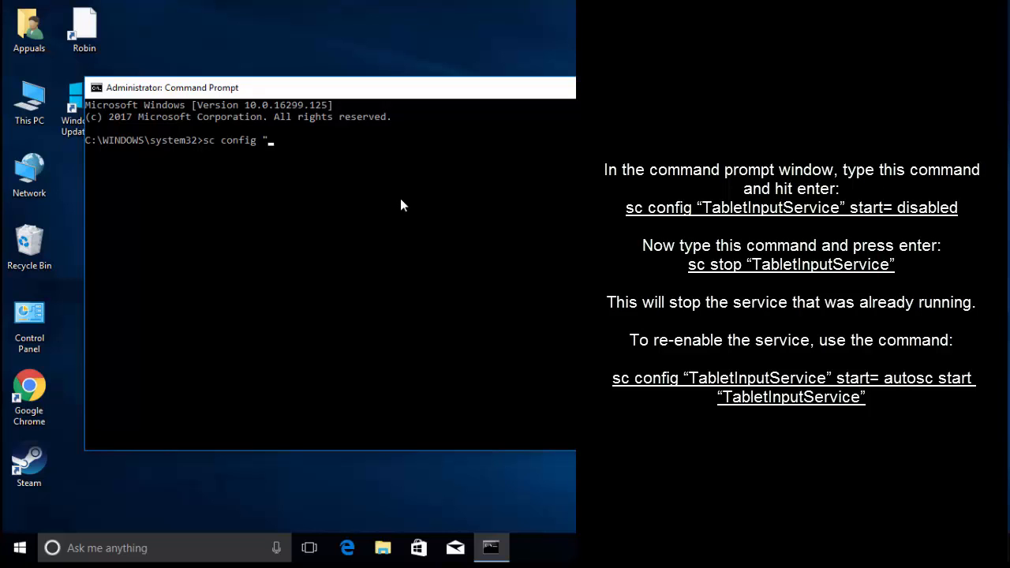
{"action": "type", "text": "Ta"}
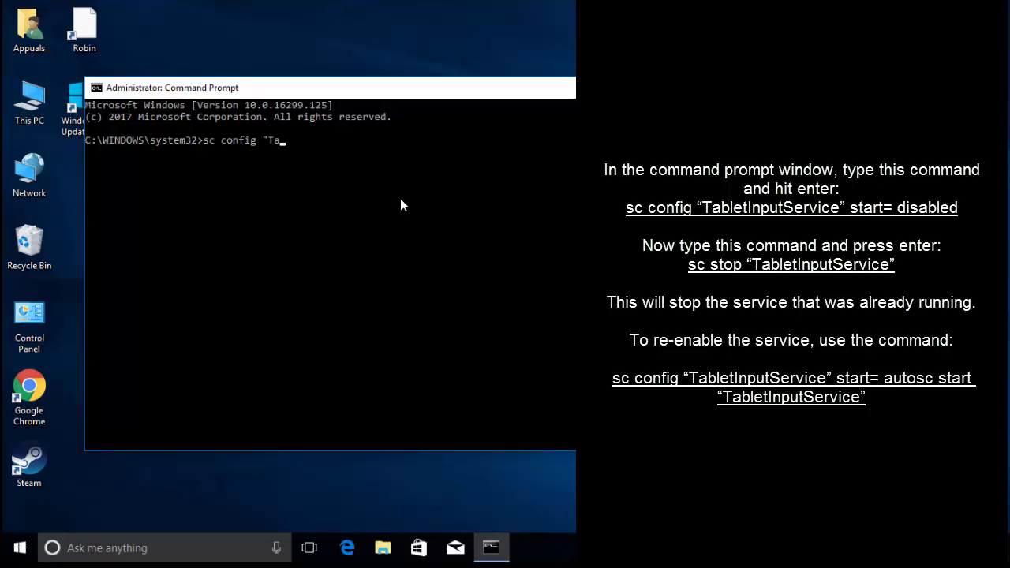
{"action": "type", "text": "bletI"}
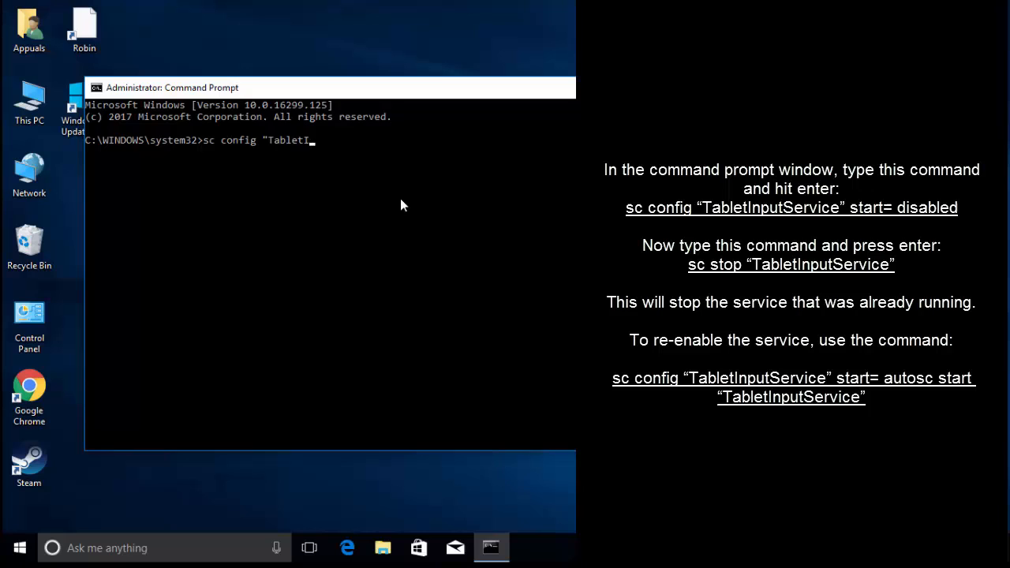
{"action": "type", "text": "nputServ"}
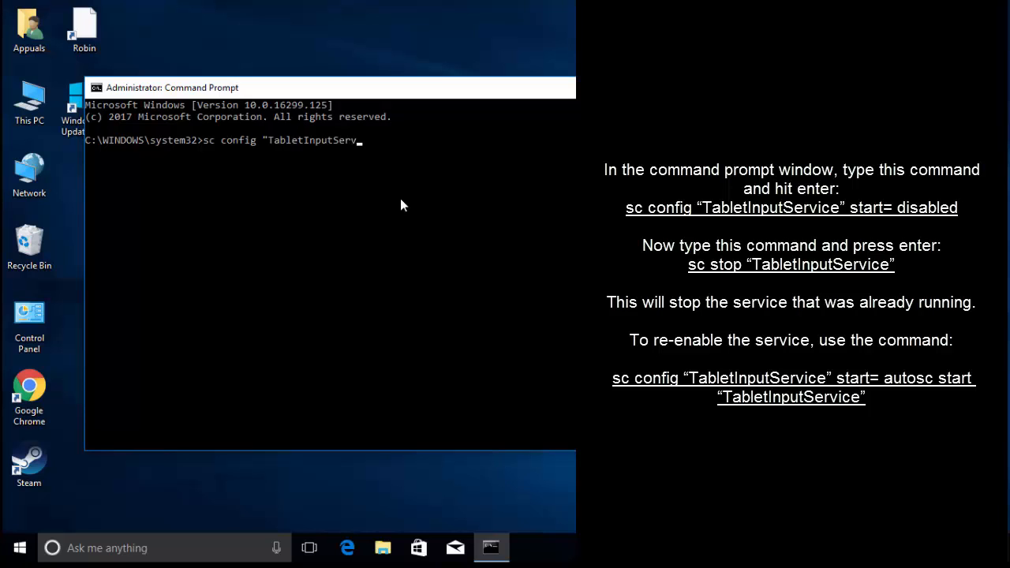
{"action": "type", "text": "ice\""}
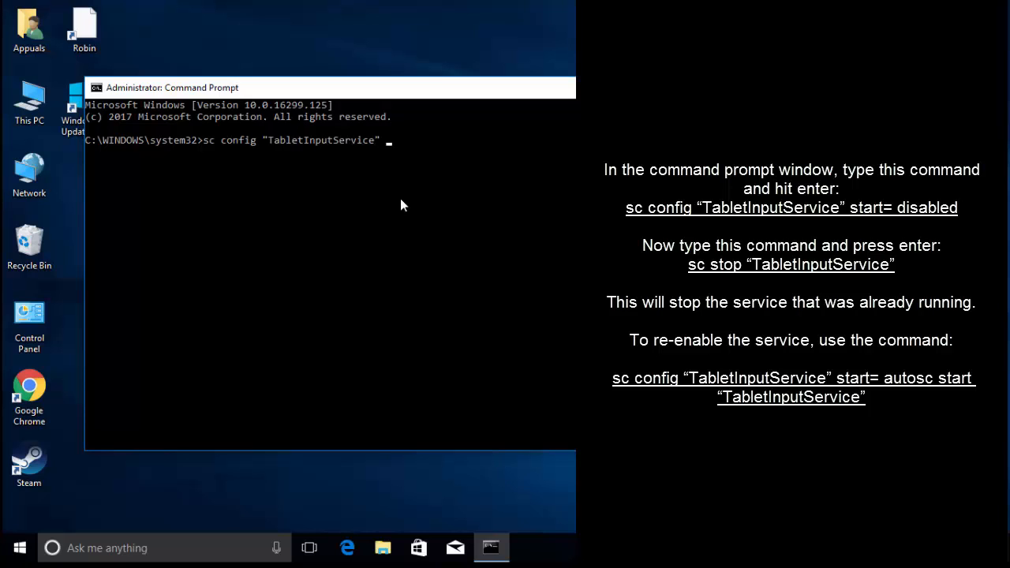
{"action": "type", "text": "start"}
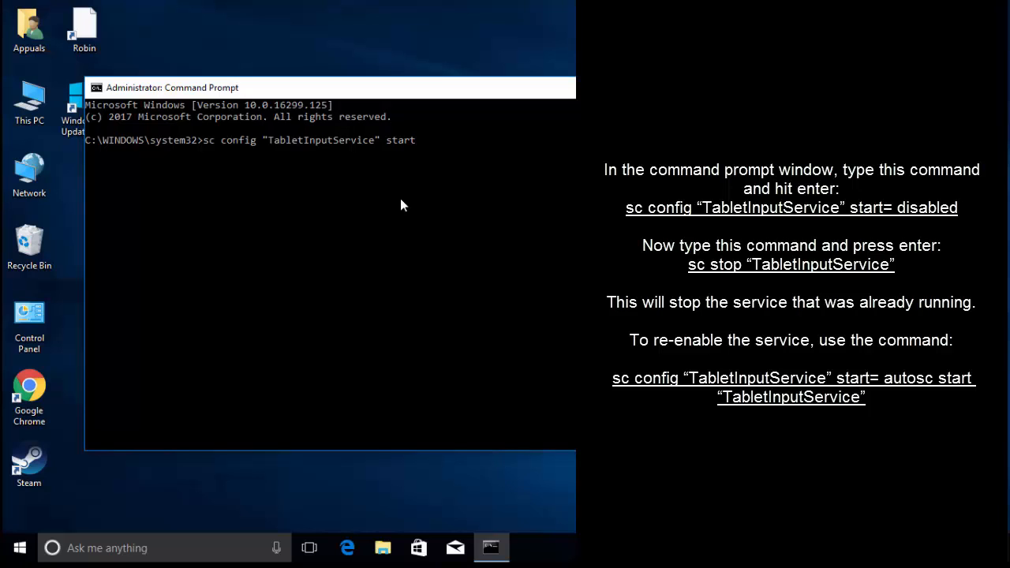
{"action": "type", "text": "=de"}
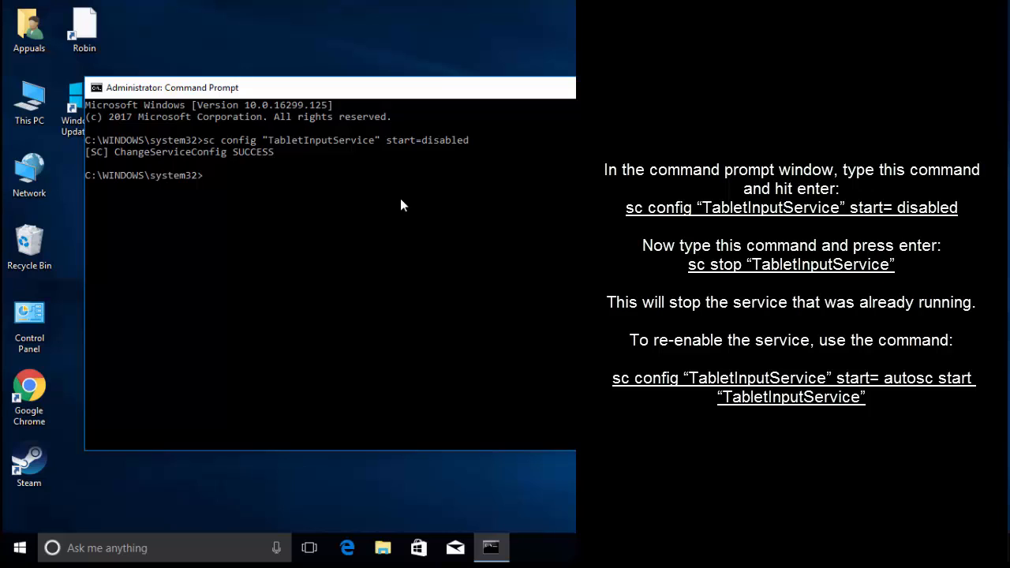
Run sc stop "TabletInputService" so the service reports STOP_PENDING.
{"action": "type", "text": "sc stop"}
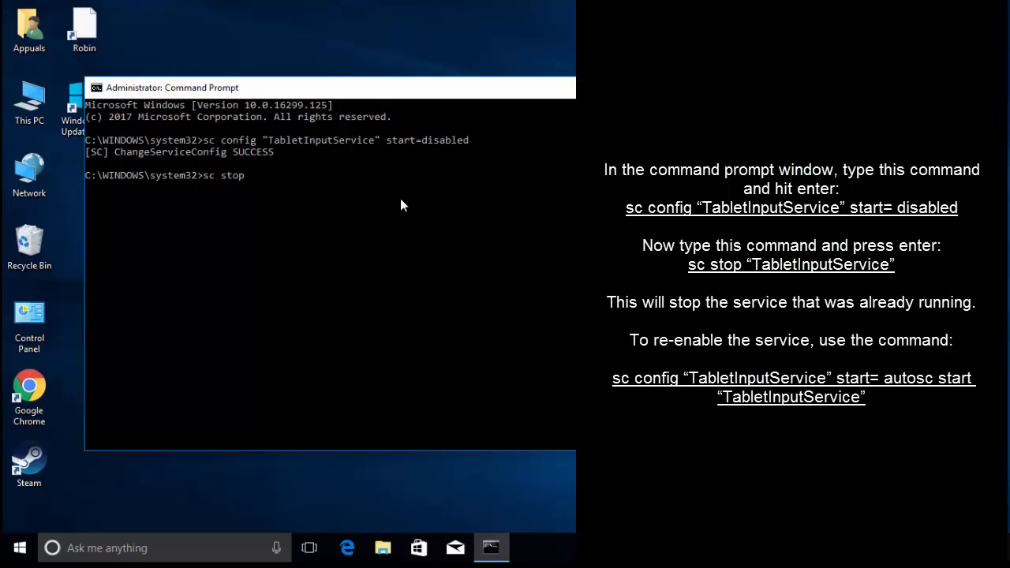
{"action": "type", "text": "\"Tablet"}
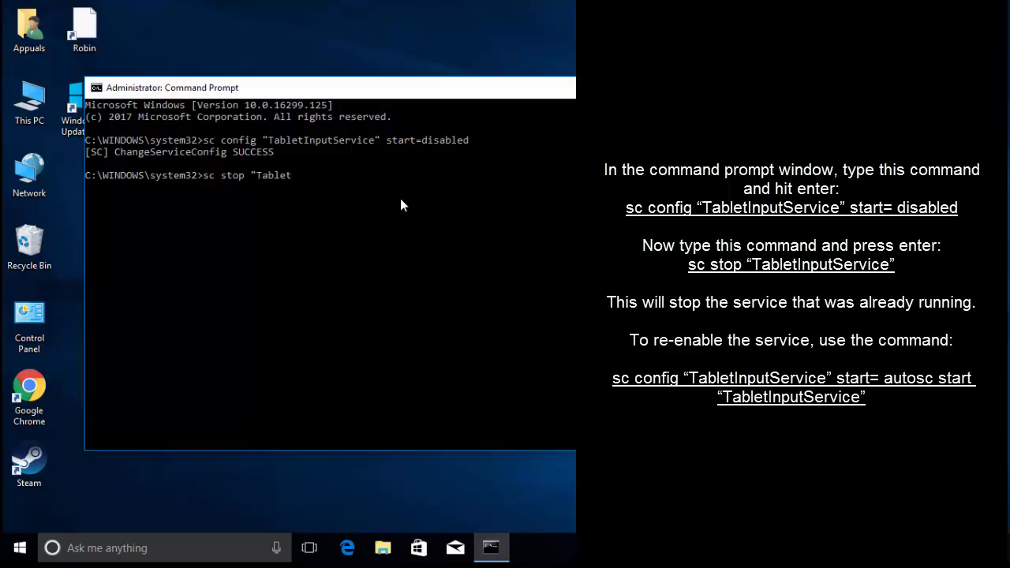
{"action": "type", "text": "Inpute"}
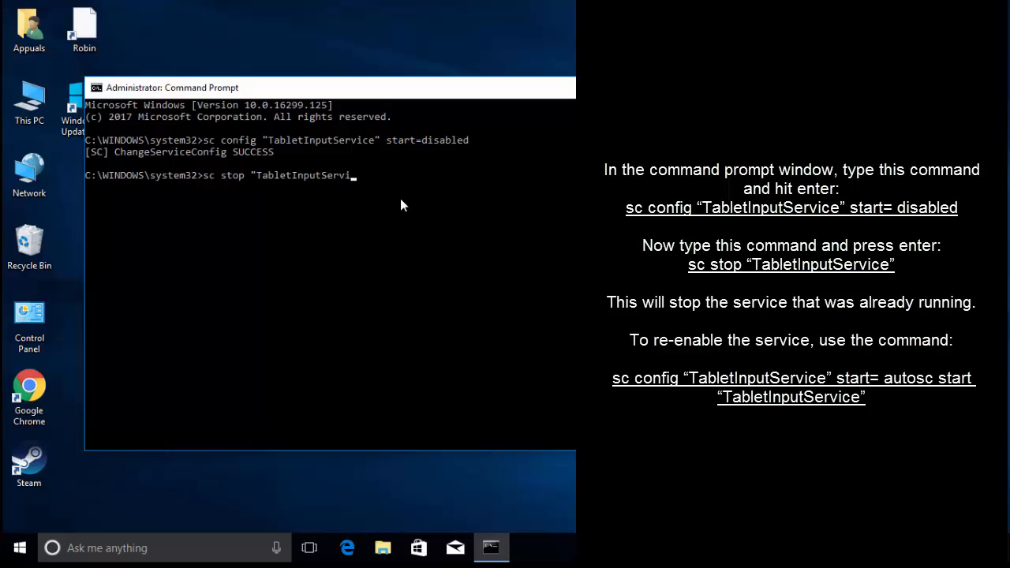
{"action": "key", "text": "enter"}
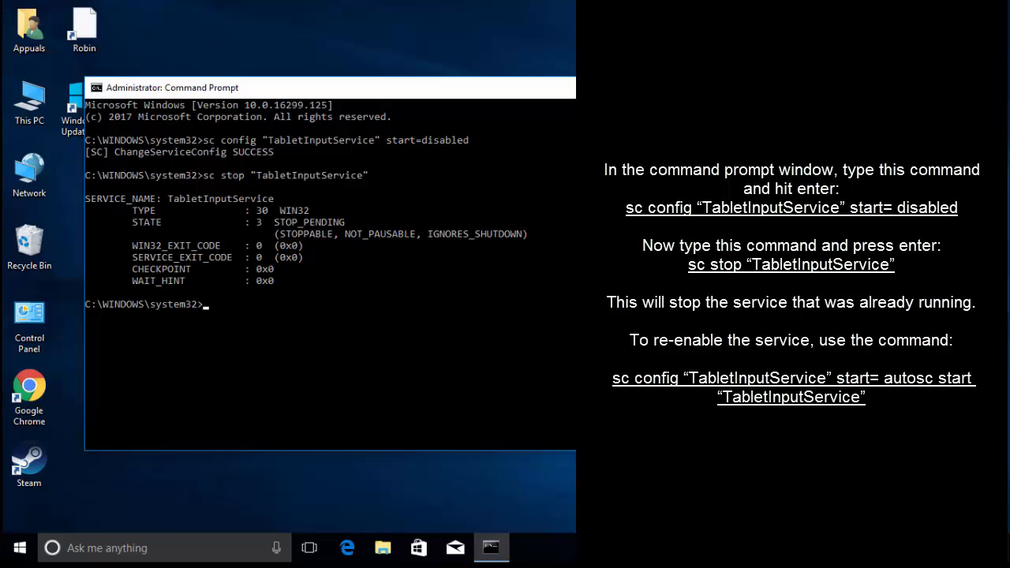
{"action": "mouse_move", "coordinate": [322, 371]}
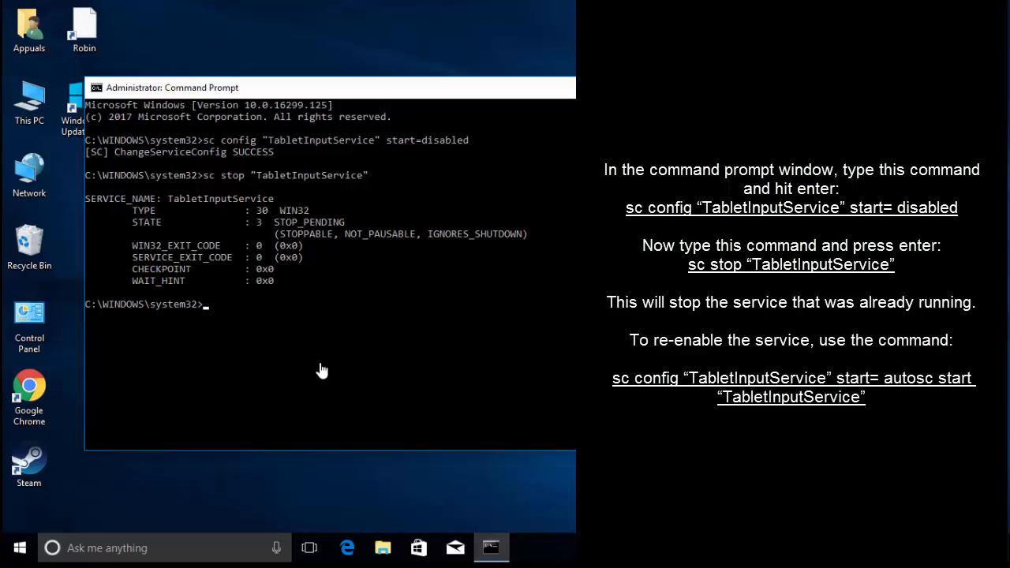
Enter sc config "TabletInputService" start=auto to re-enable the service.
{"action": "type", "text": "sc config \"Tab"}
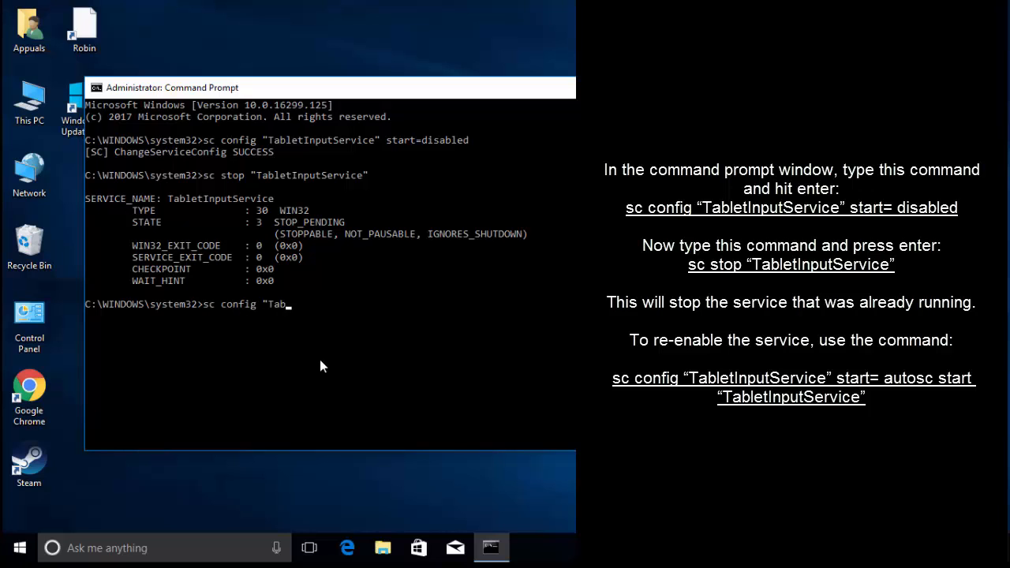
{"action": "type", "text": "letInputService"}
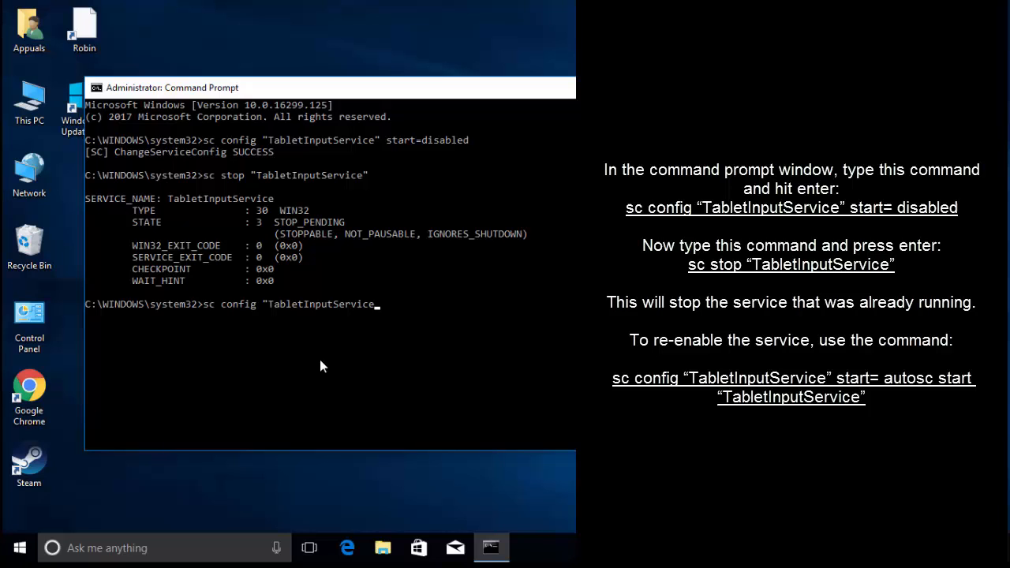
{"action": "type", "text": "start=au"}
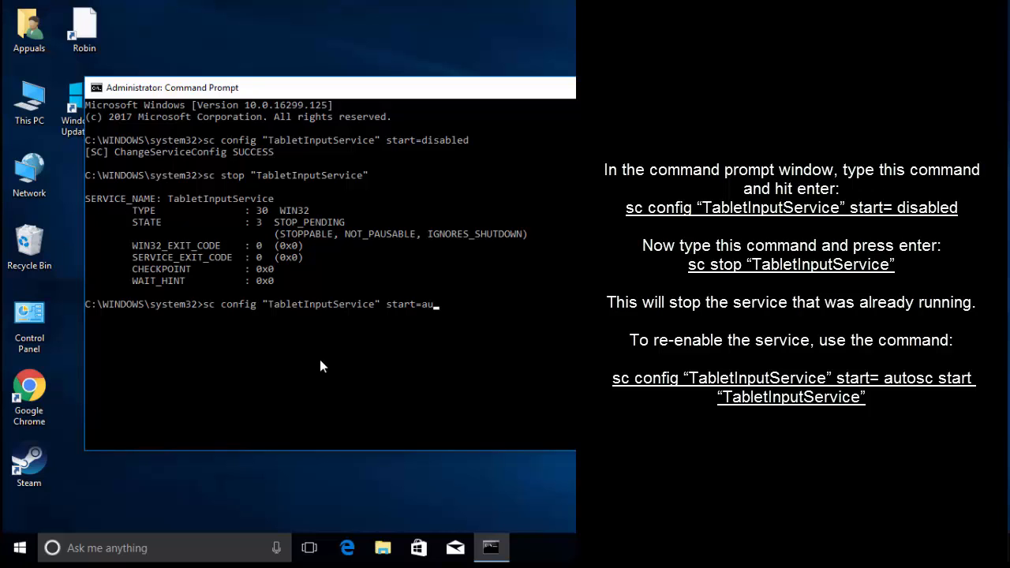
{"action": "type", "text": "to"}
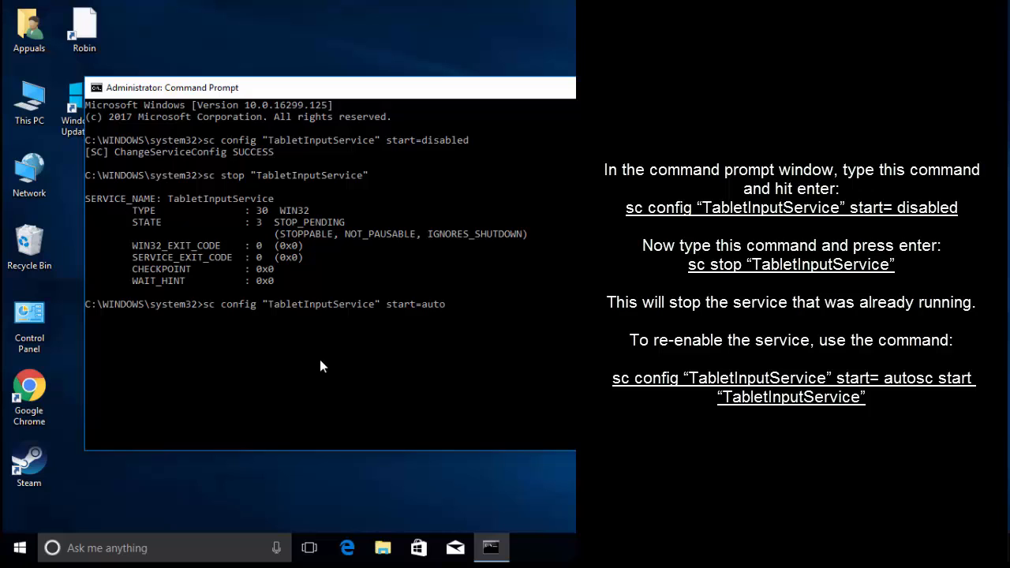
Run sc start "TabletInputService" to start the service again.
{"action": "type", "text": "sc"}
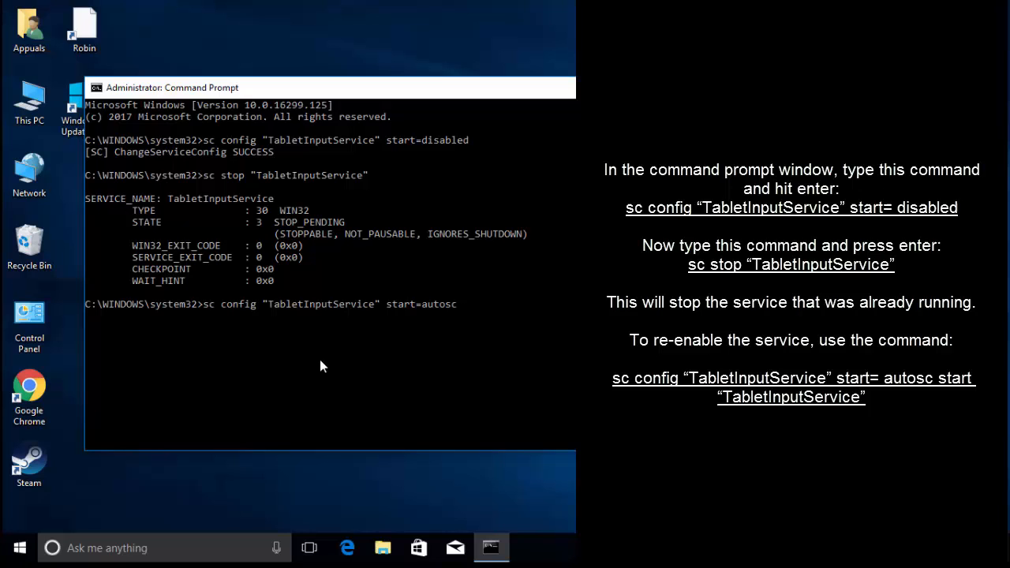
{"action": "type", "text": "start"}
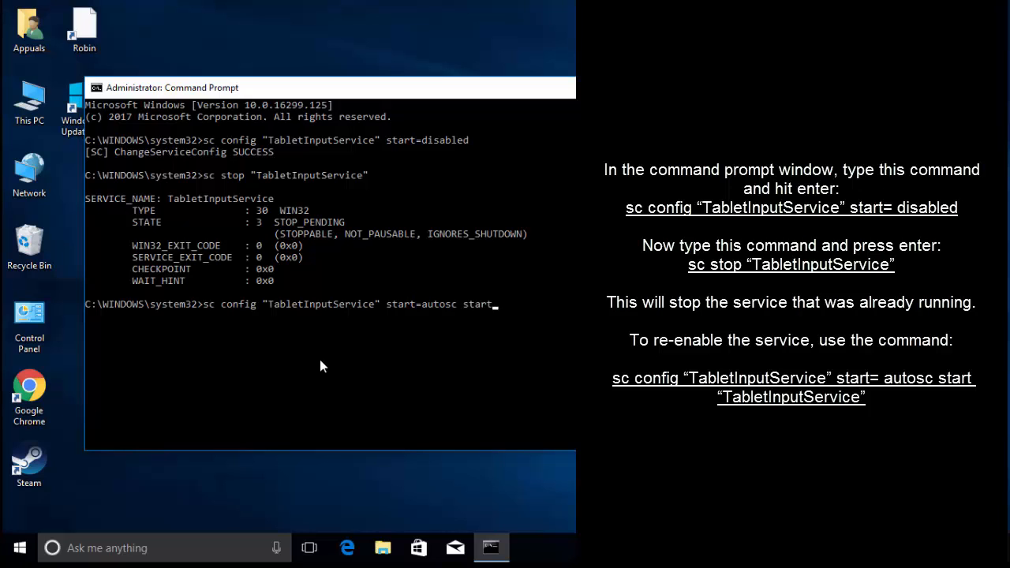
{"action": "type", "text": "\"T"}
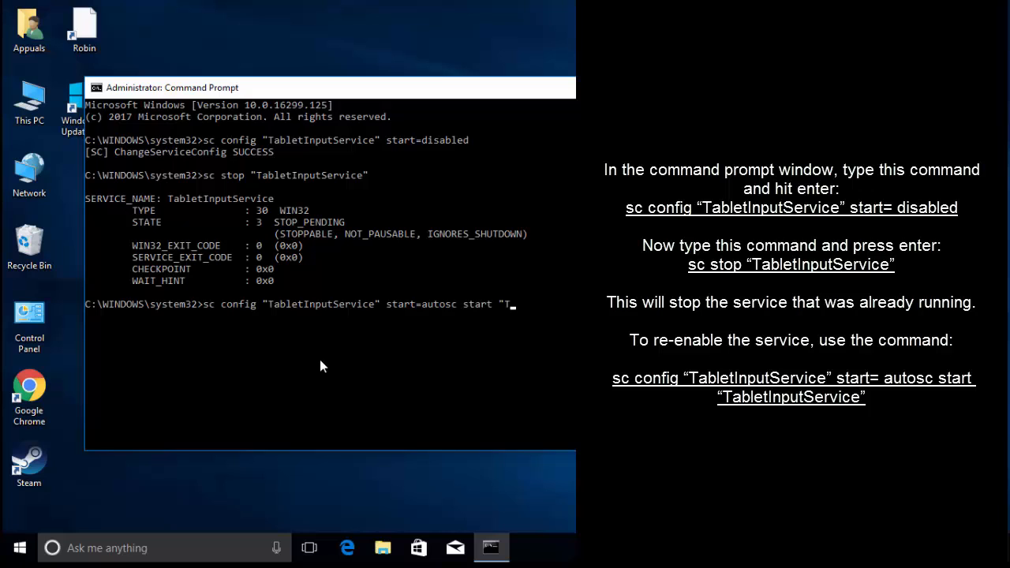
{"action": "type", "text": "abletInpute"}
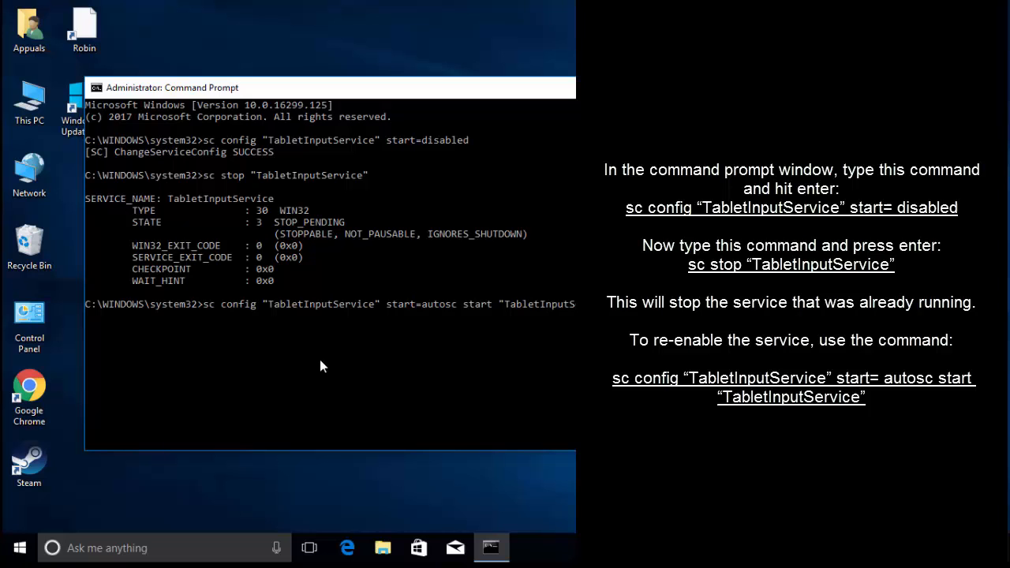
{"action": "key", "text": "enter"}
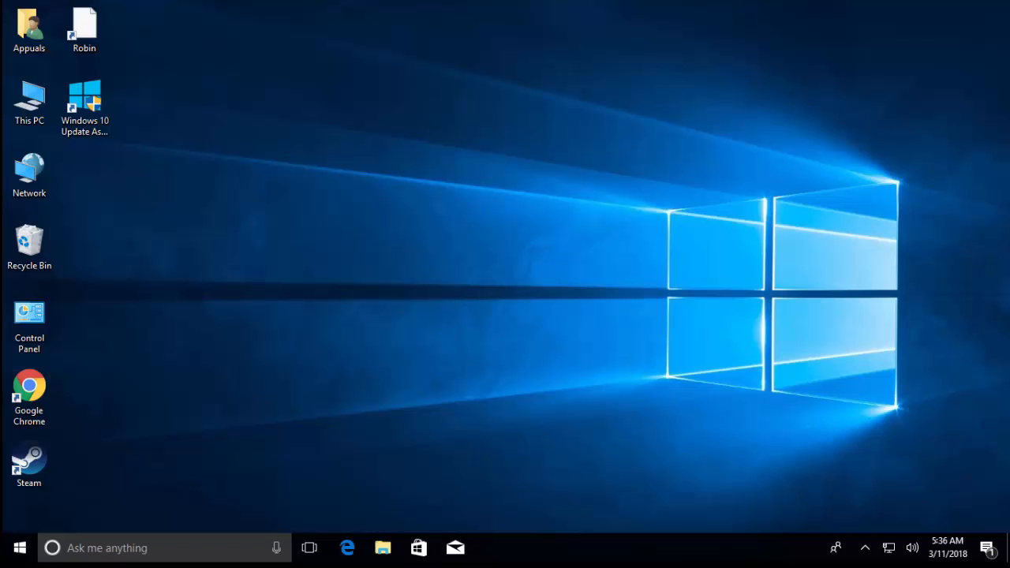
{"action": "mouse_move", "coordinate": [309, 387]}
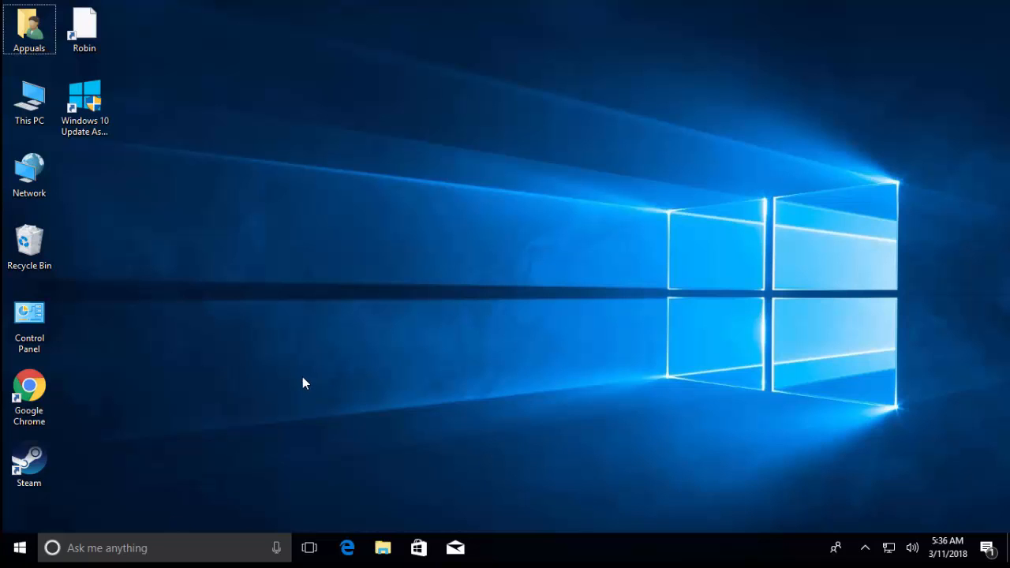
Launch appwiz.cpl from the Run box to list the 12 installed programs.
{"action": "key", "text": "Win+r"}
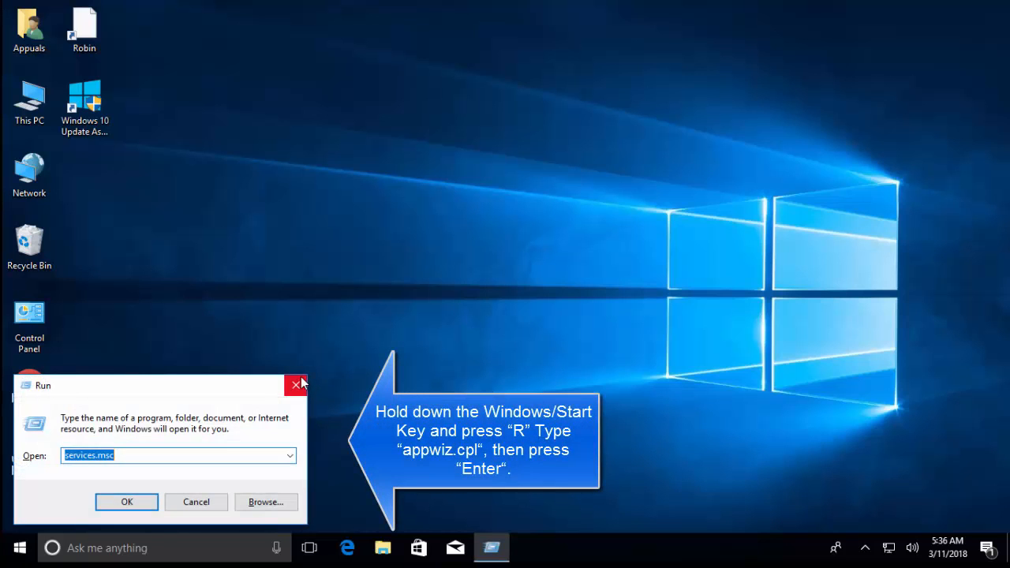
{"action": "type", "text": "appwiz"}
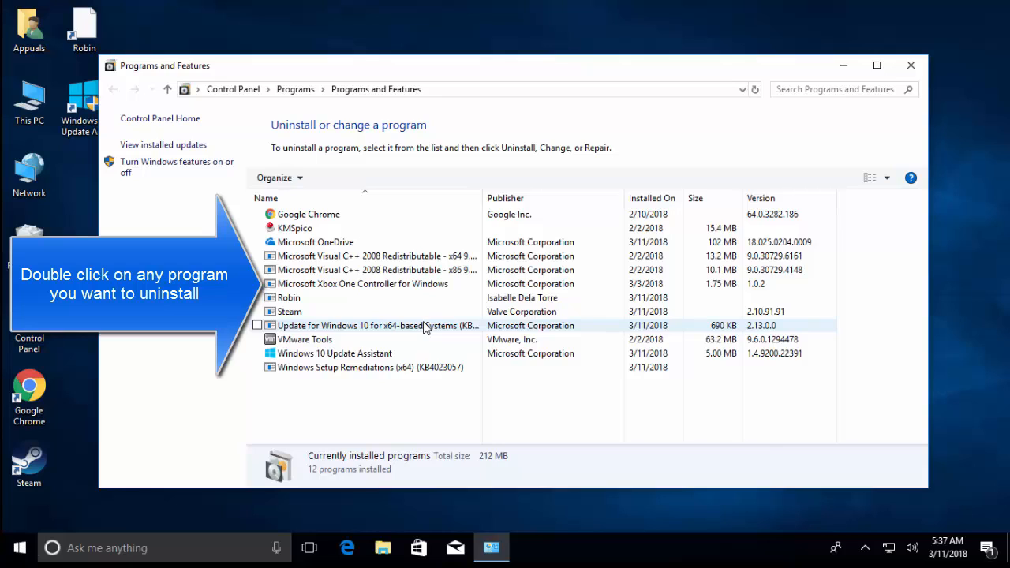
{"action": "mouse_move", "coordinate": [486, 349]}
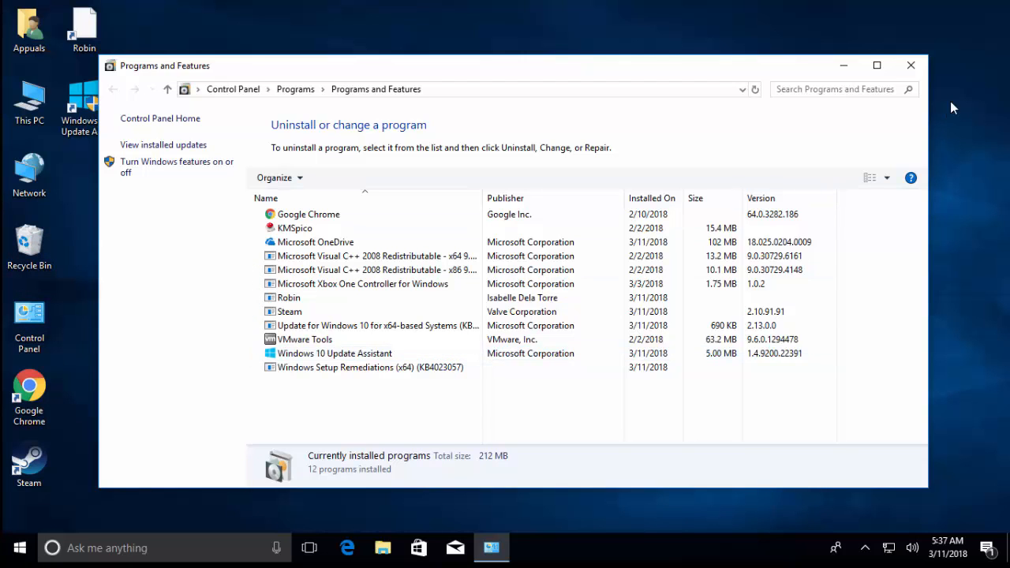
Review Task Manager's Startup list (OneDrive and Steam disabled), then close back to the desktop.
{"action": "left_click", "coordinate": [911, 65]}
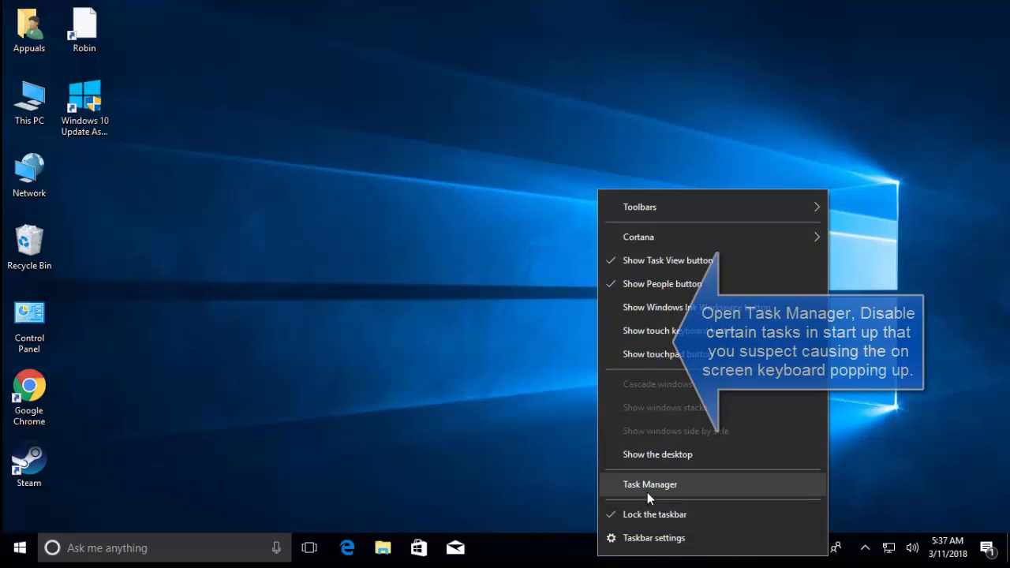
{"action": "left_click", "coordinate": [651, 483]}
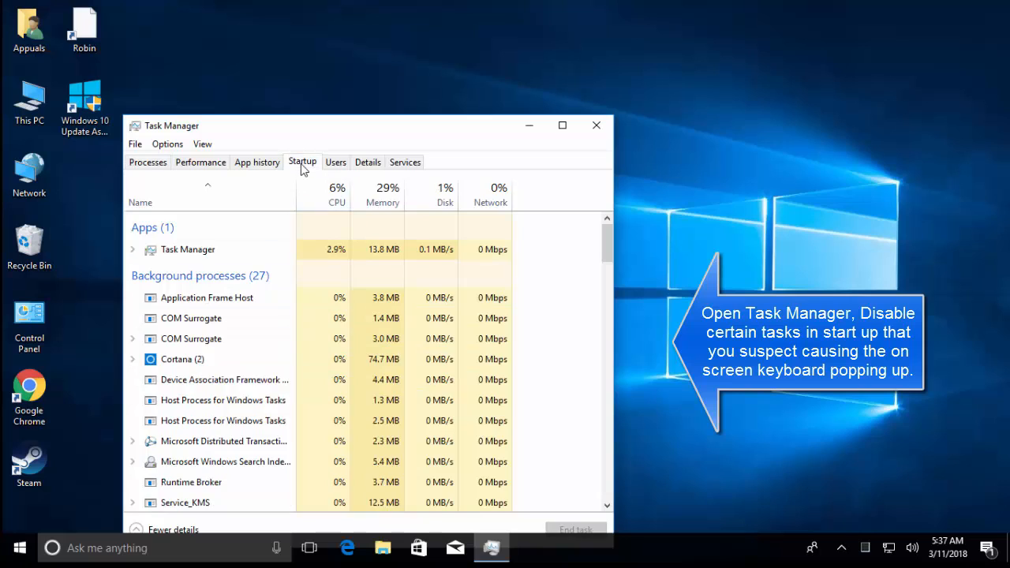
{"action": "left_click", "coordinate": [303, 161]}
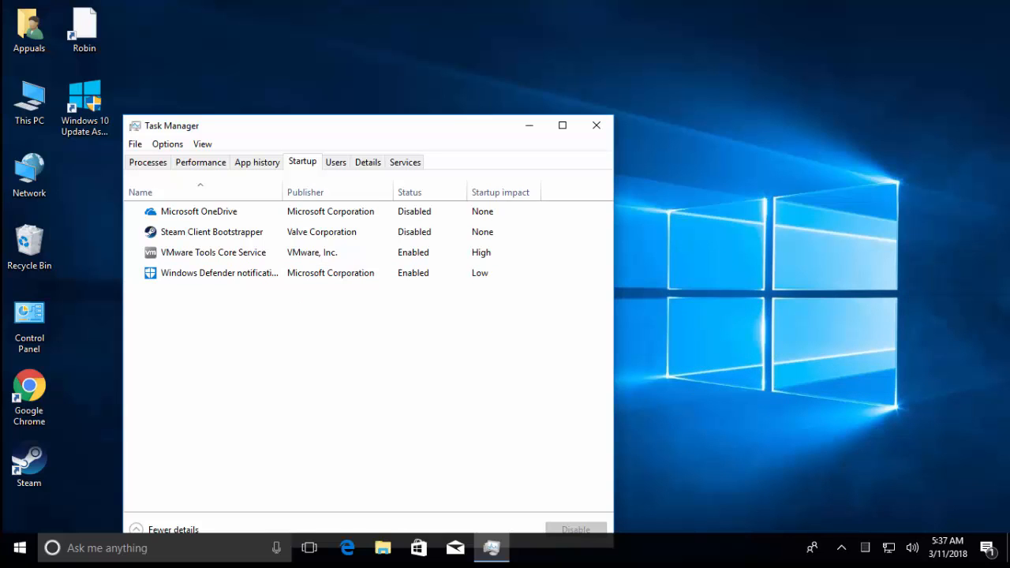
{"action": "mouse_move", "coordinate": [720, 215]}
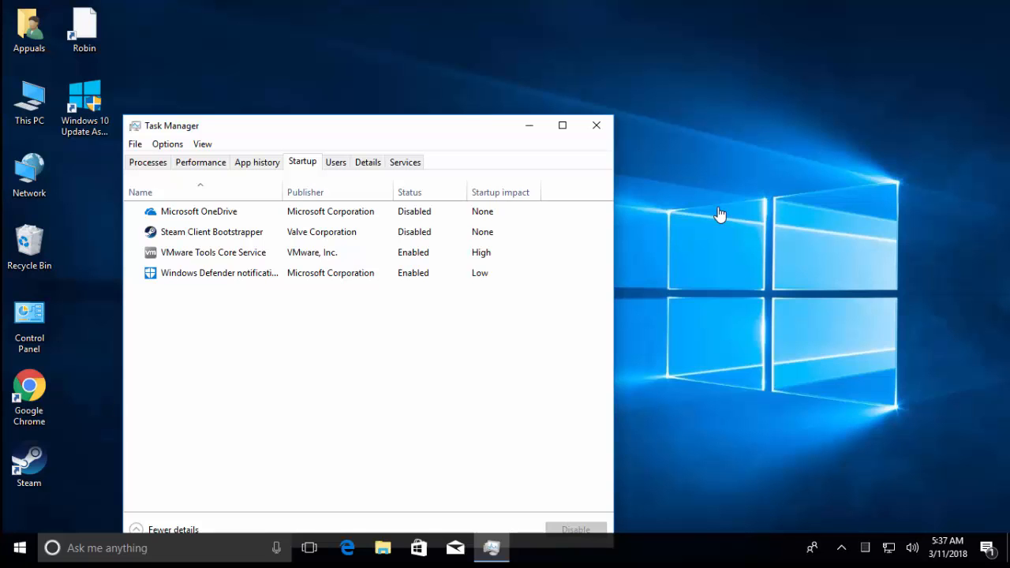
{"action": "mouse_move", "coordinate": [596, 126]}
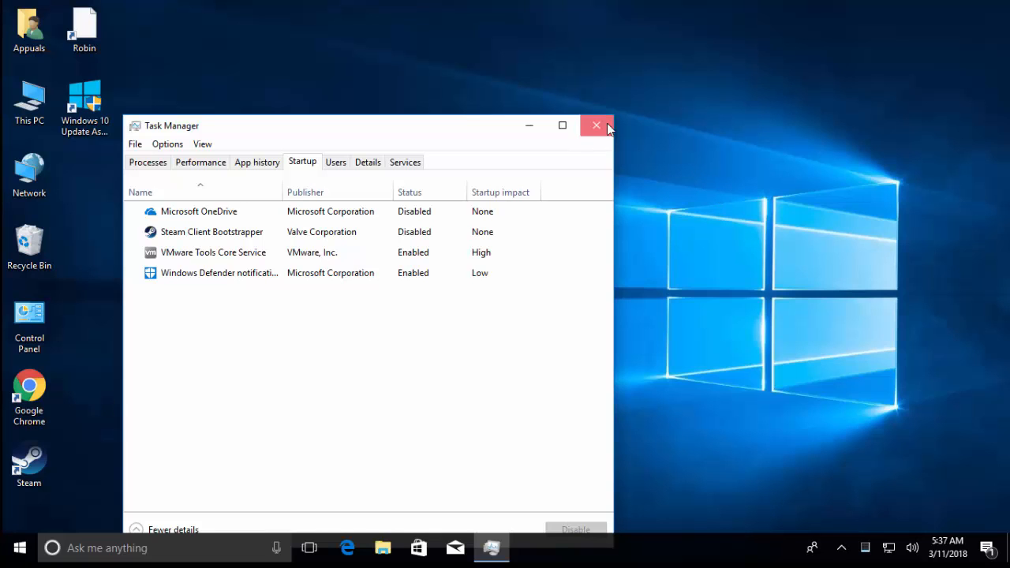
{"action": "left_click", "coordinate": [597, 126]}
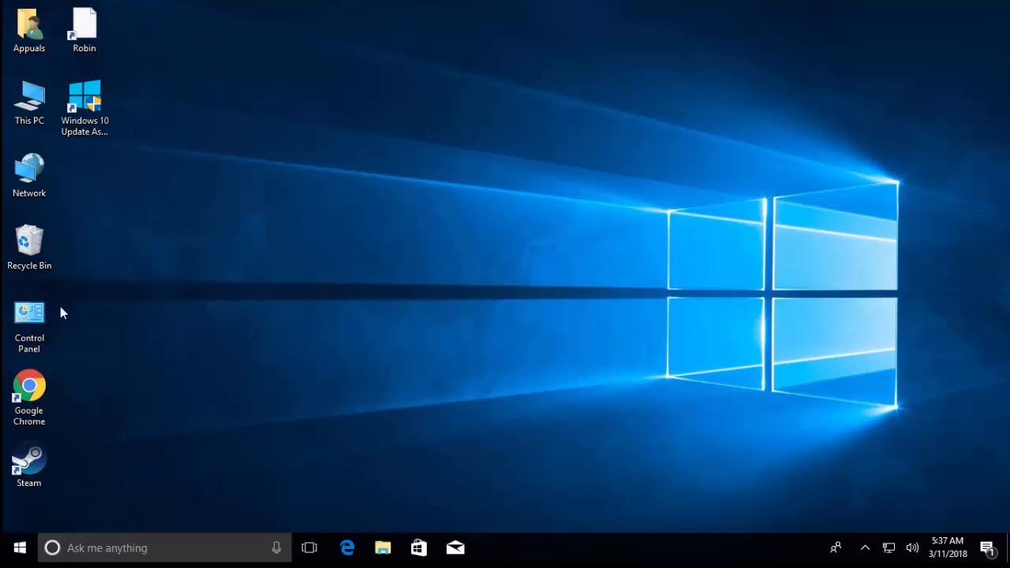